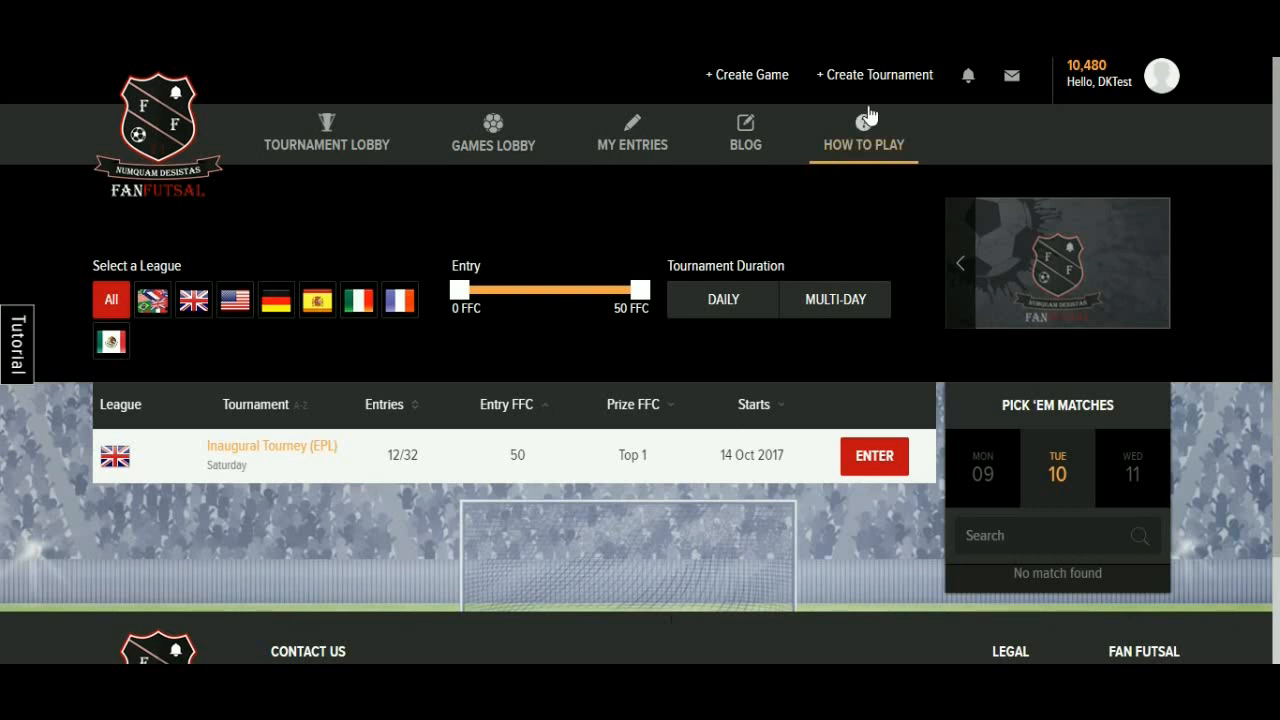
mouse_move(876, 76)
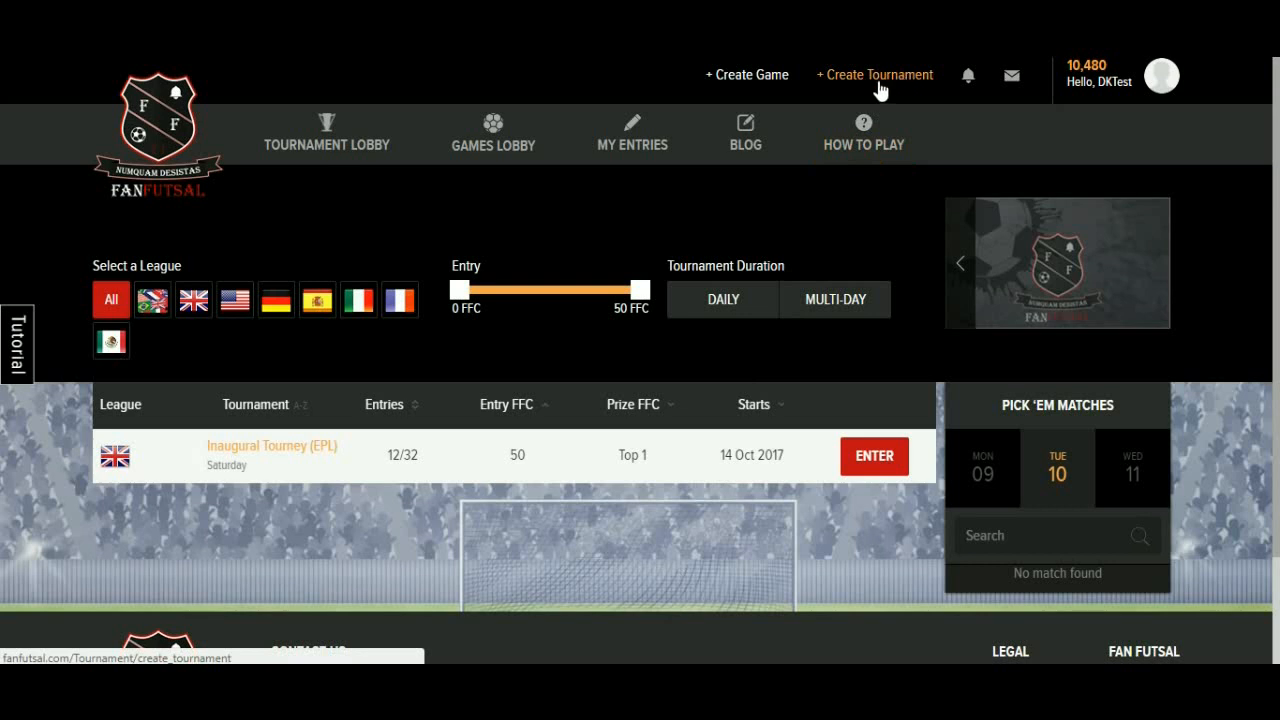
mouse_move(882, 82)
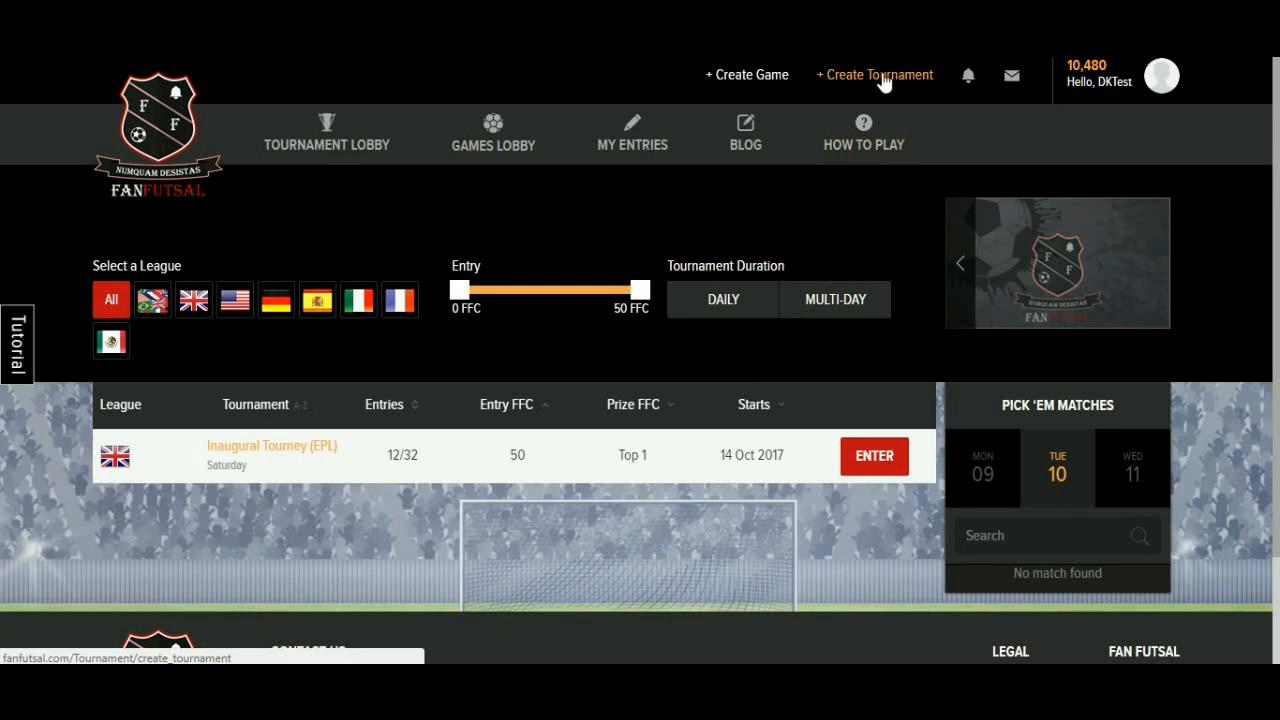
Start a new tournament and name it 'Awesome Tournament'
left_click(874, 74)
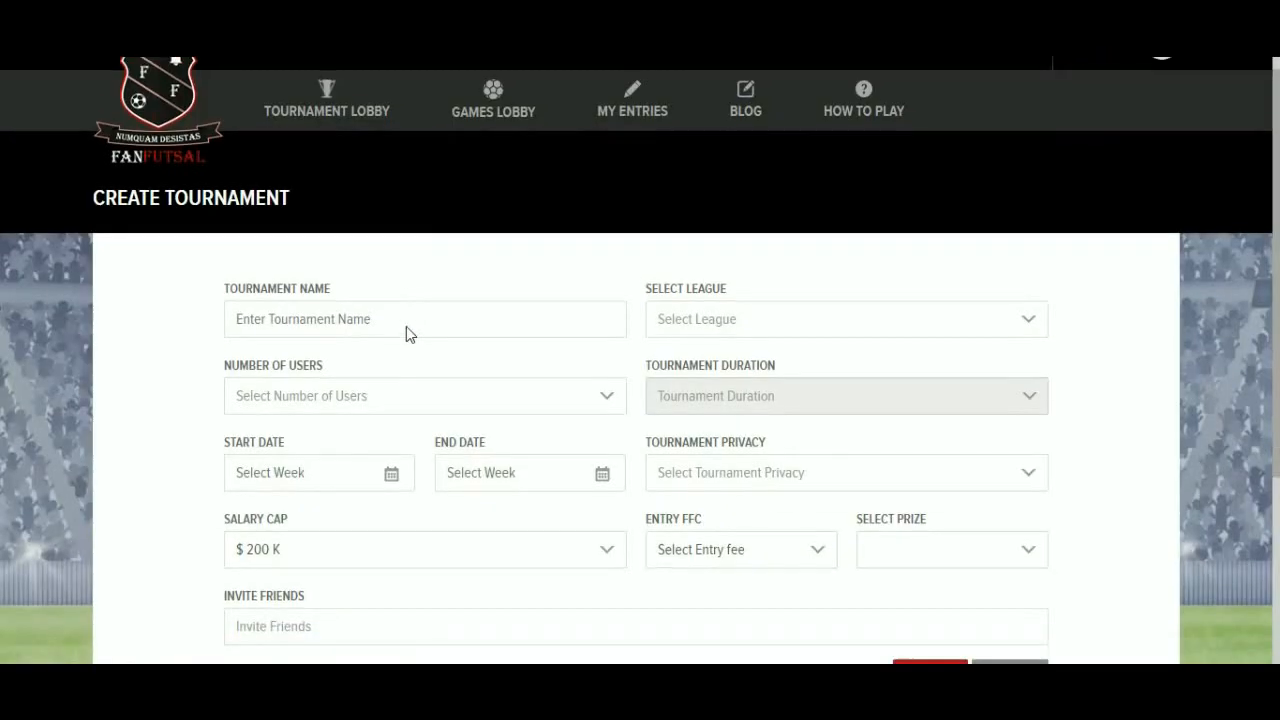
type("A")
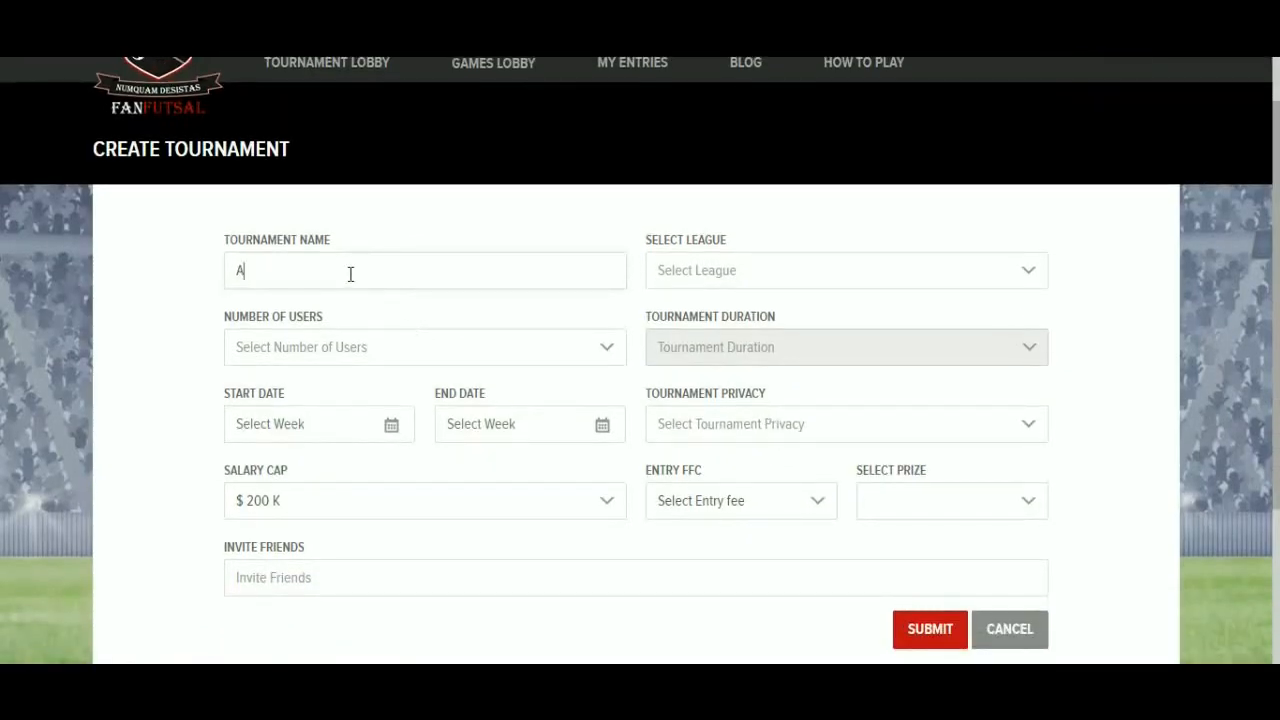
type("Awesome Tournament")
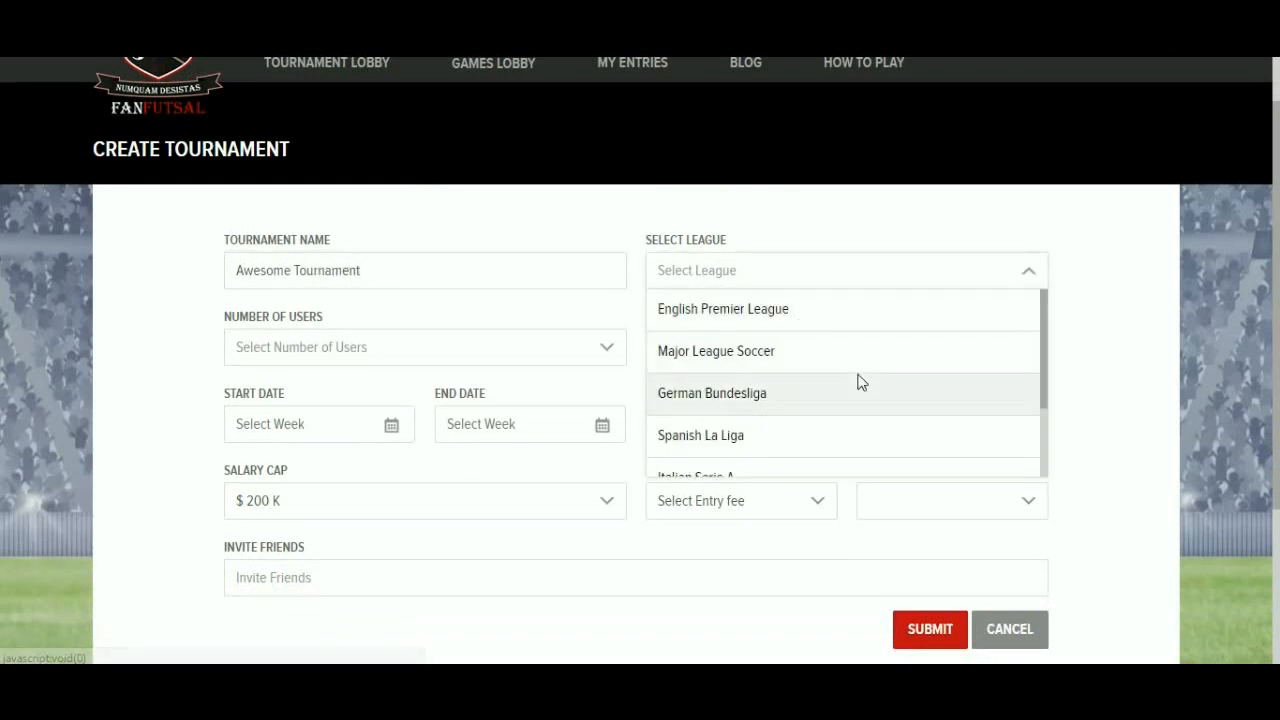
Choose English Premier League as the league and bring up the number-of-users choices
scroll("down", 3)
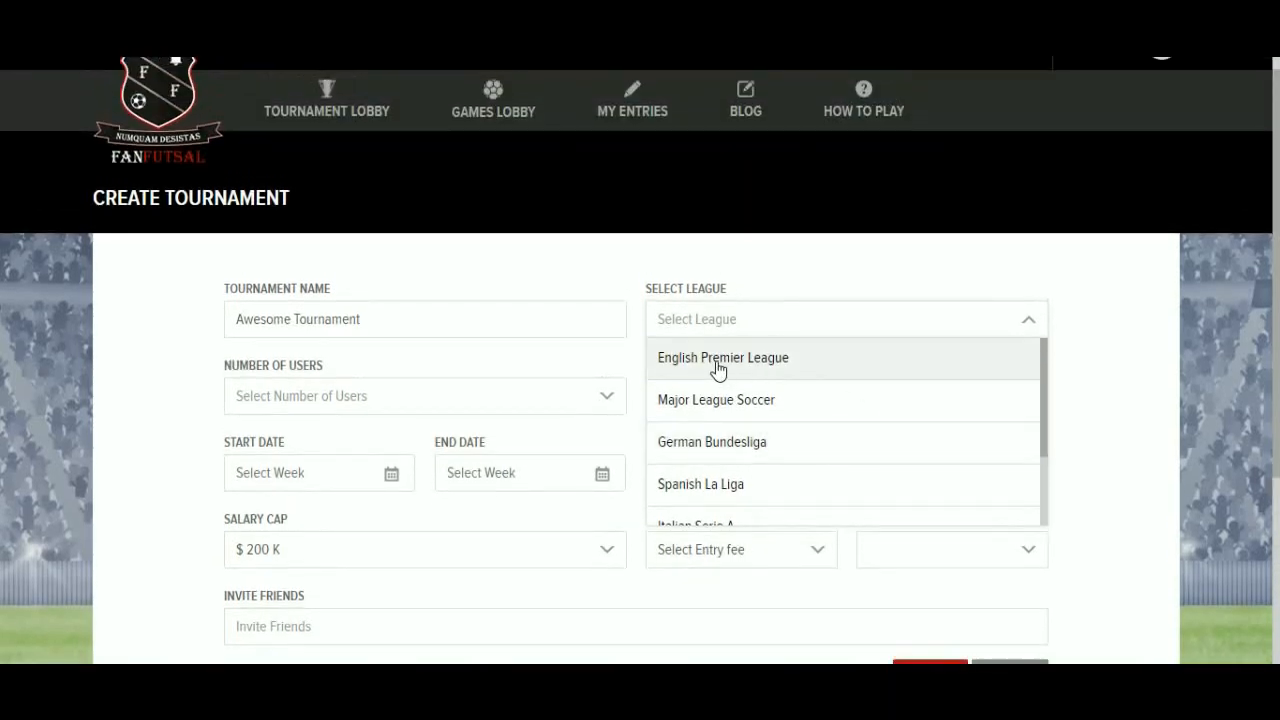
left_click(722, 356)
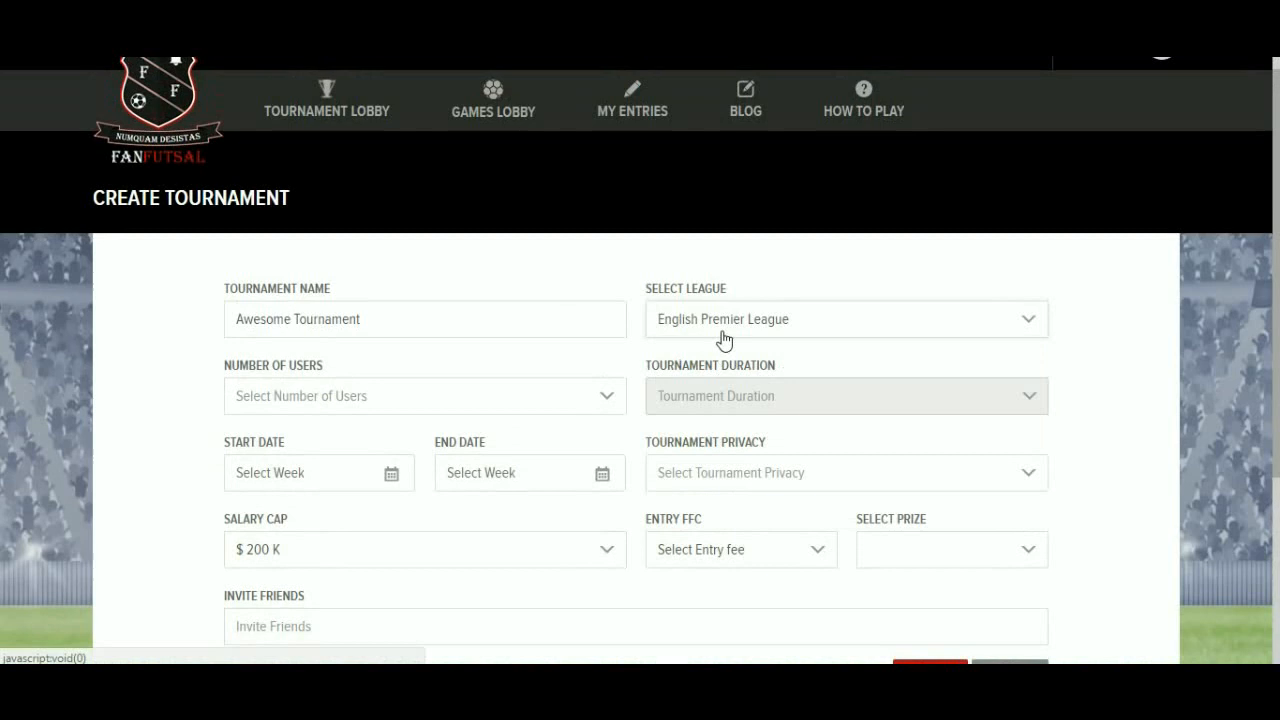
left_click(424, 396)
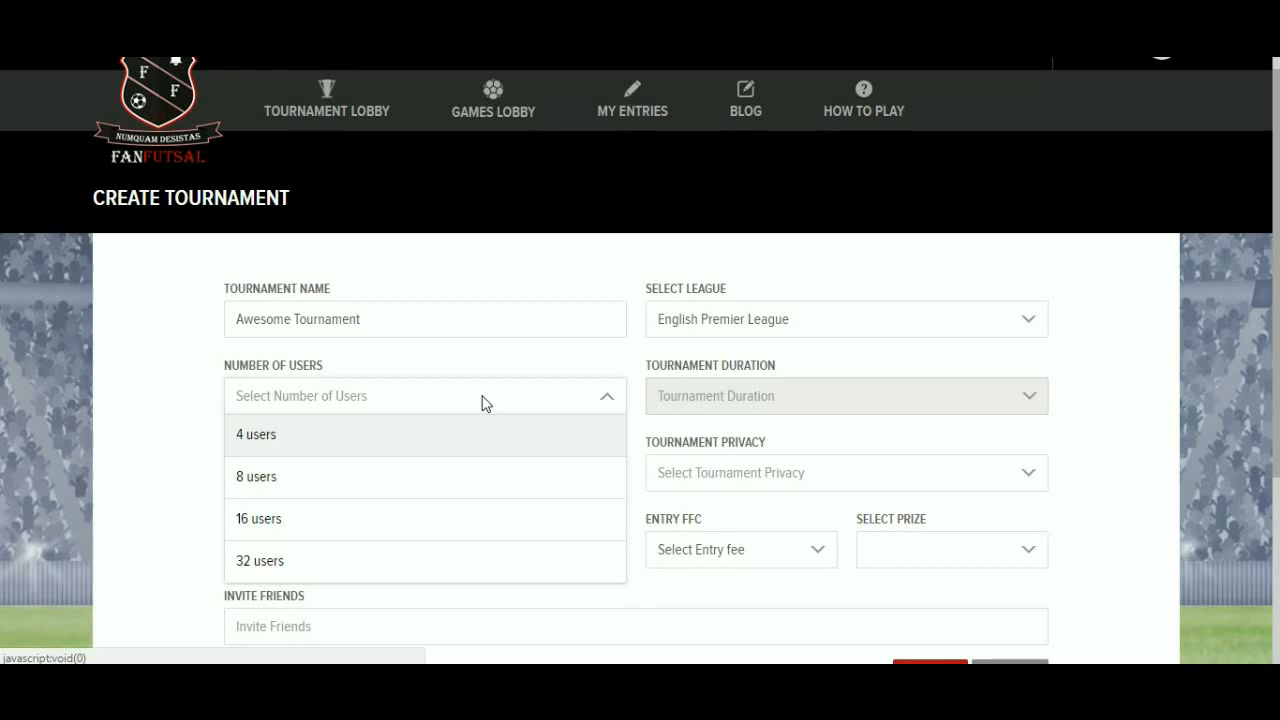
Allow 8 users in the tournament, giving a 5-week duration
left_click(256, 476)
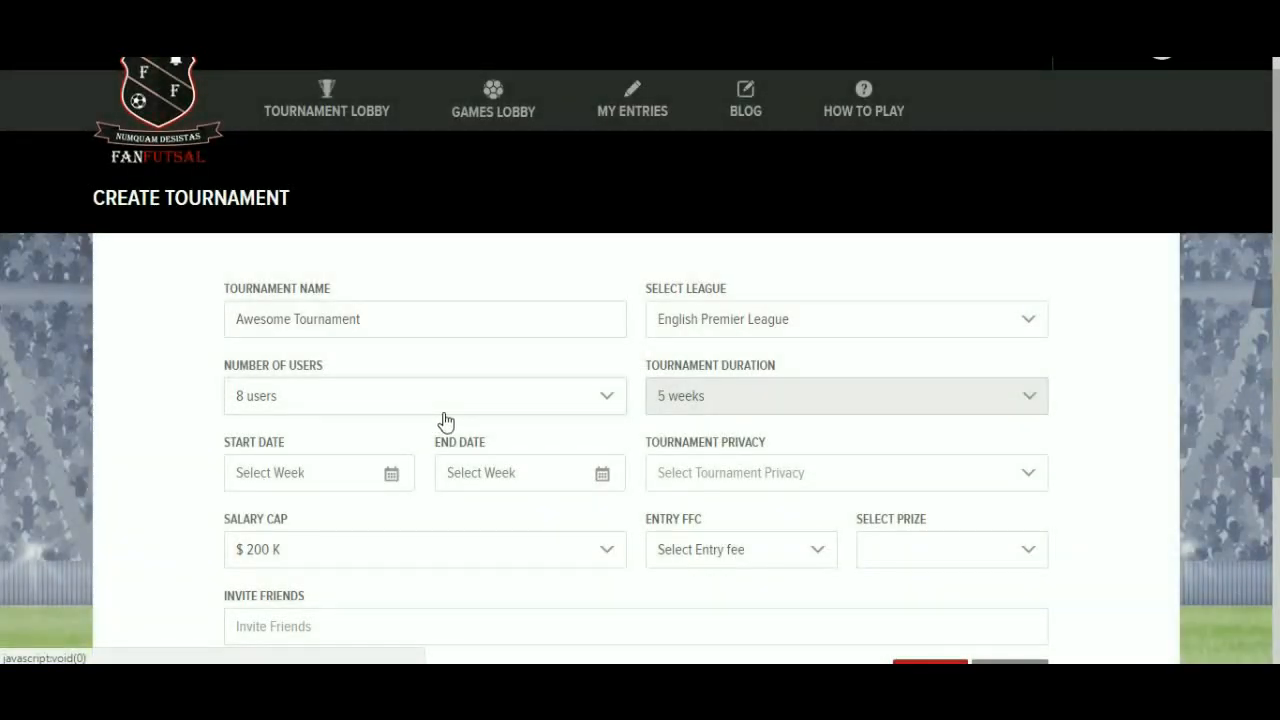
mouse_move(716, 384)
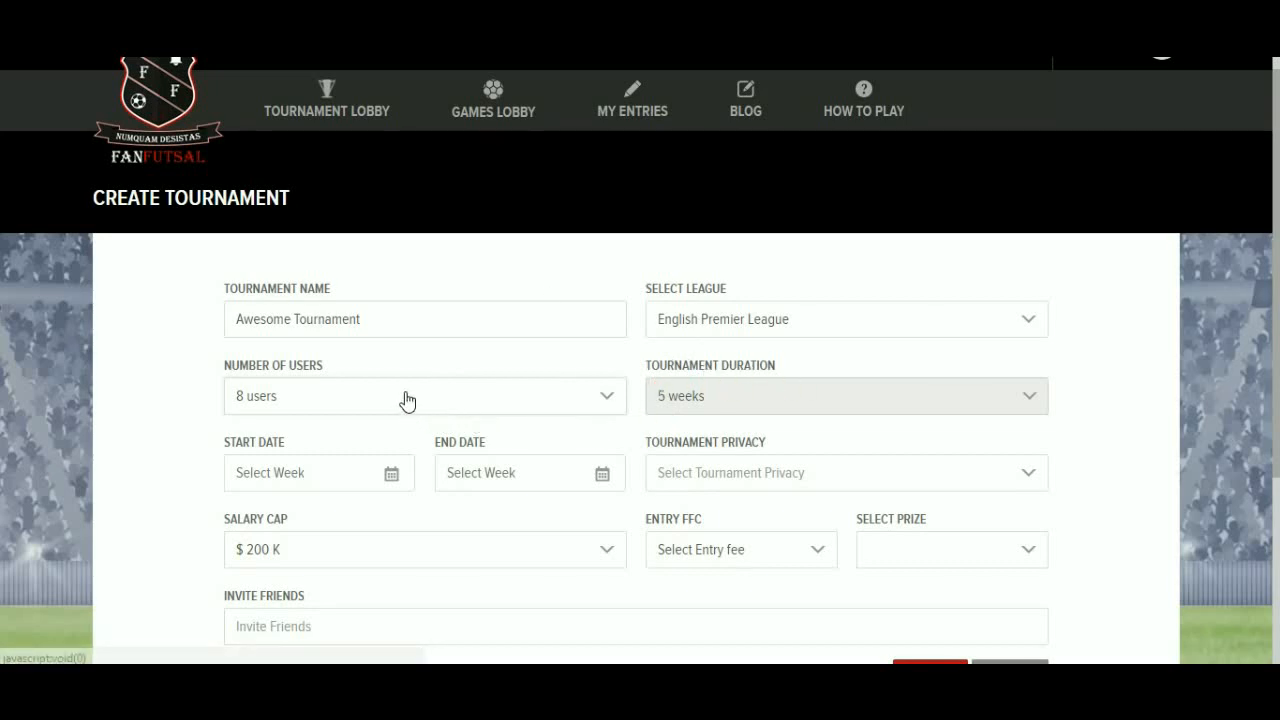
mouse_move(816, 392)
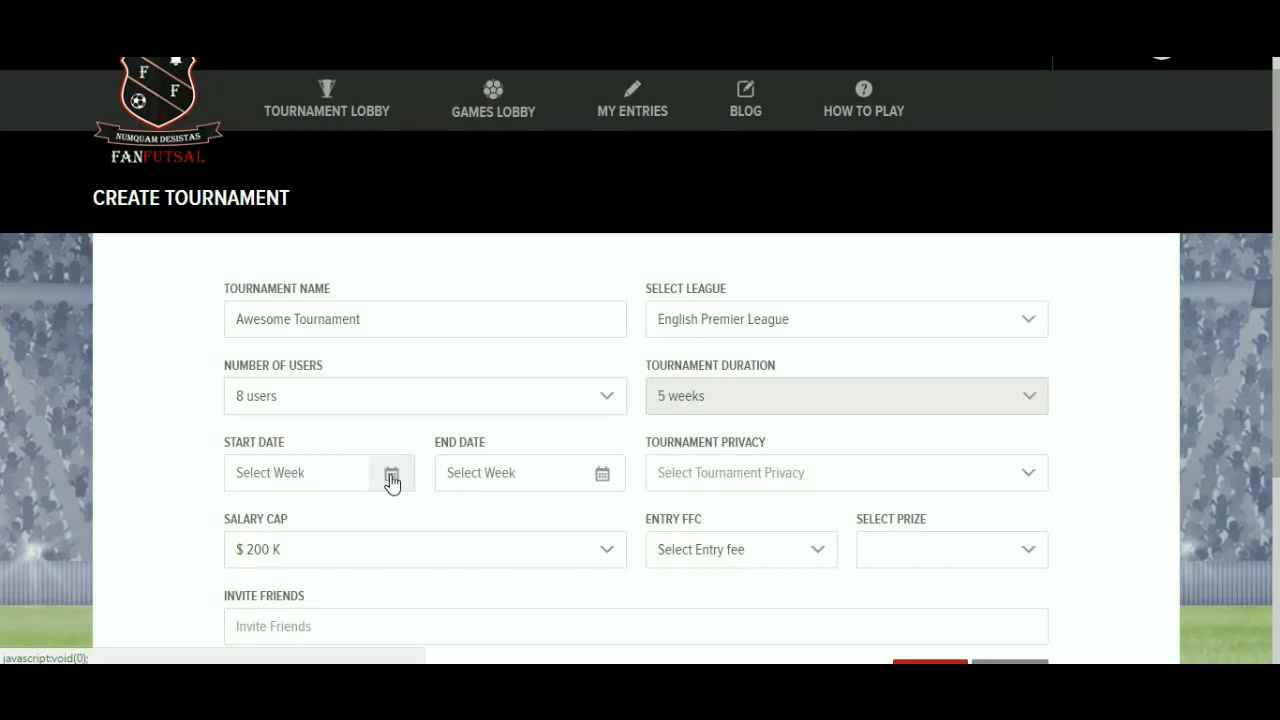
Pick the start week so the tournament runs 10/14/2017 to 11/25/2017
left_click(392, 472)
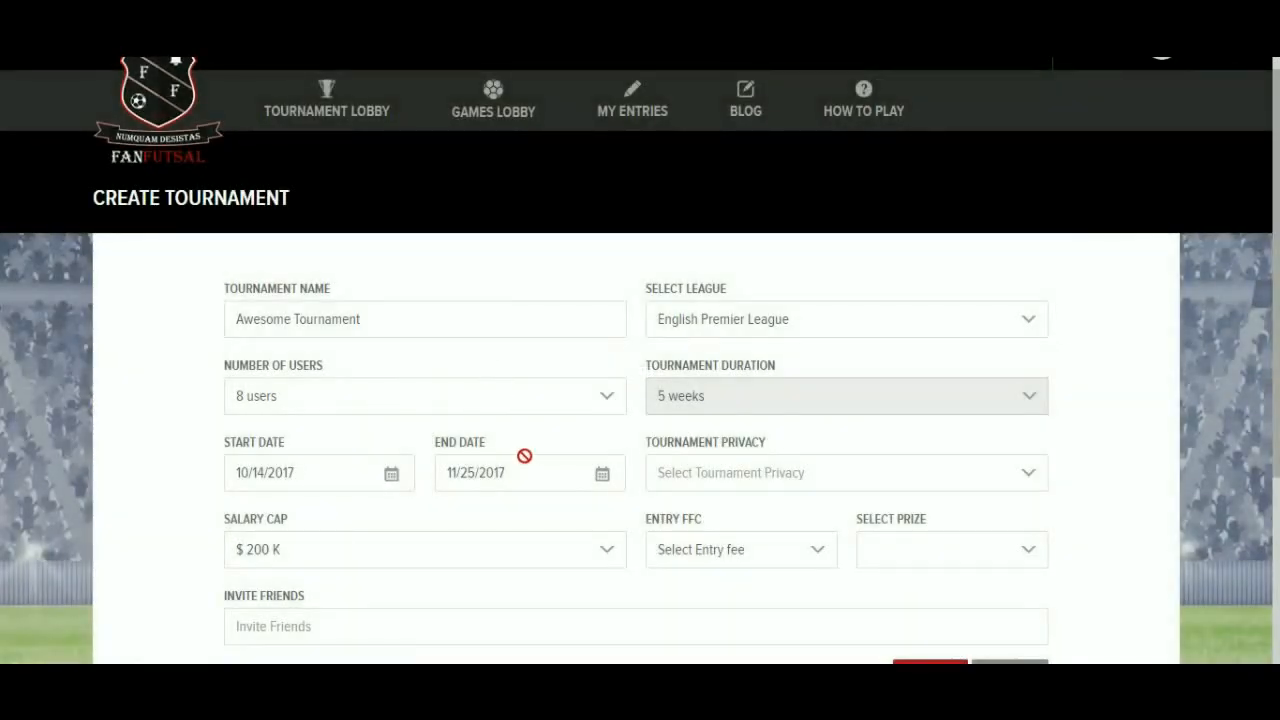
mouse_move(530, 474)
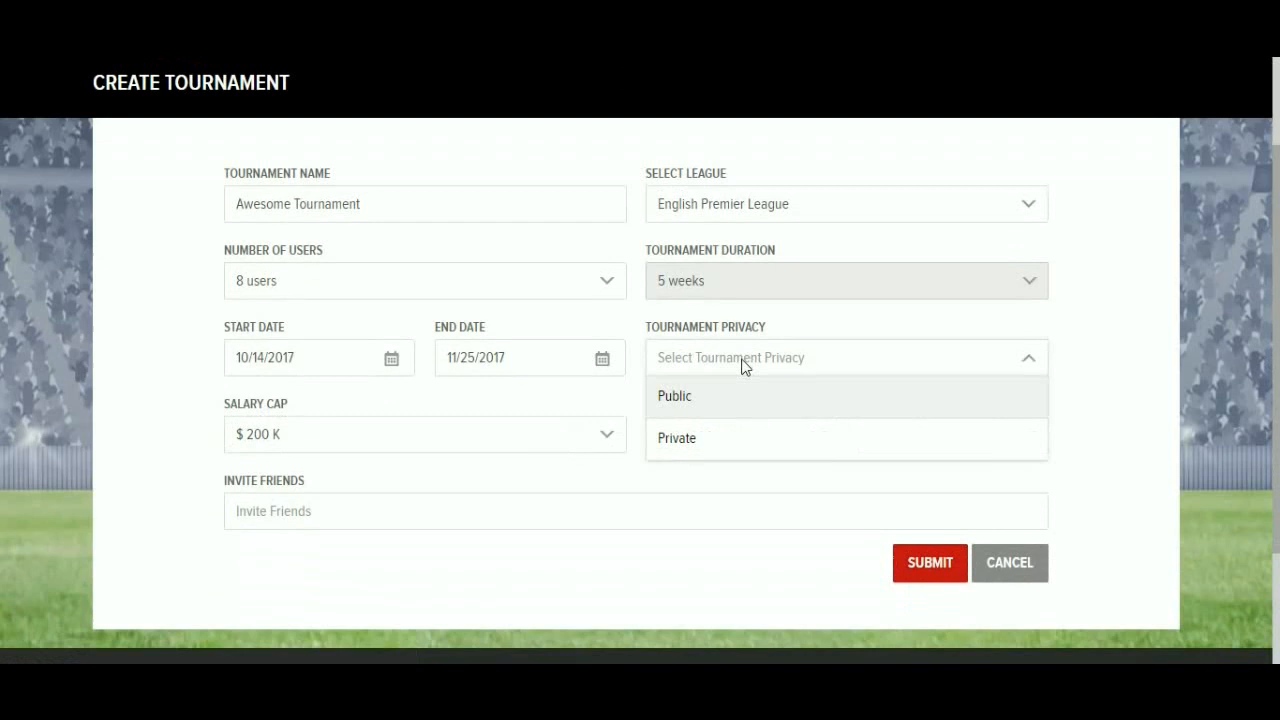
mouse_move(740, 400)
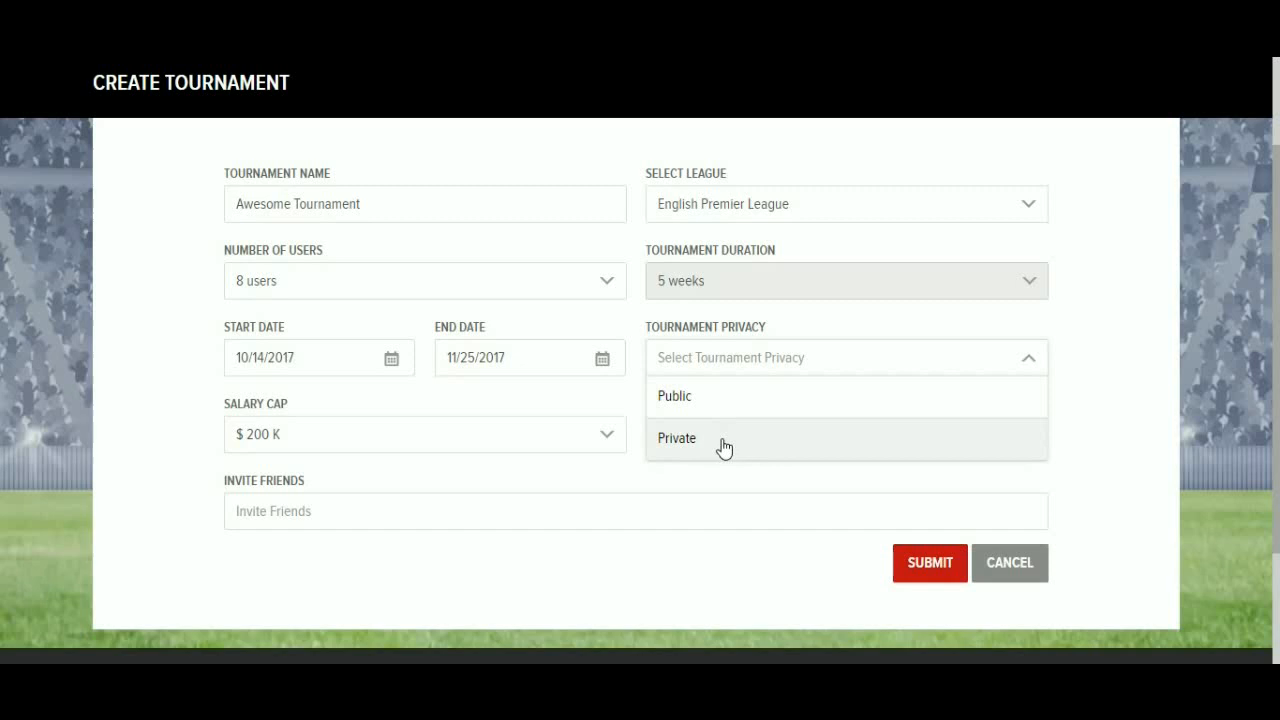
Set the tournament's privacy to Private
left_click(676, 438)
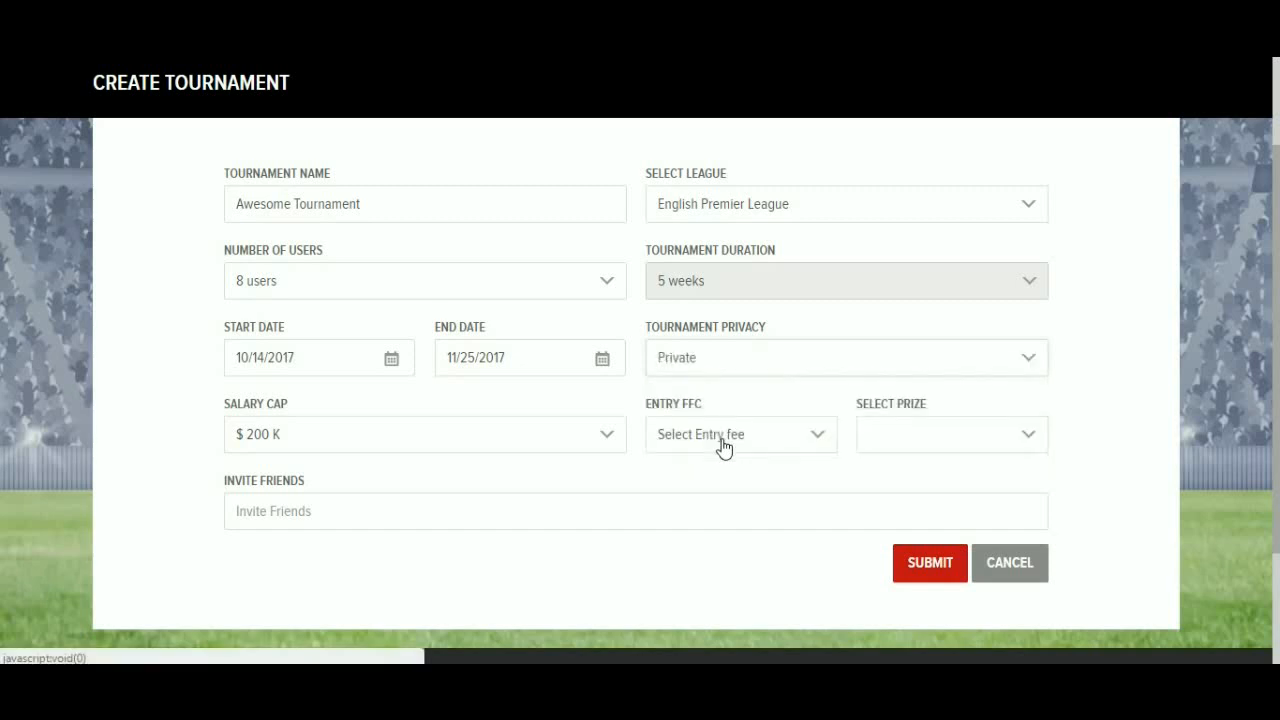
mouse_move(476, 460)
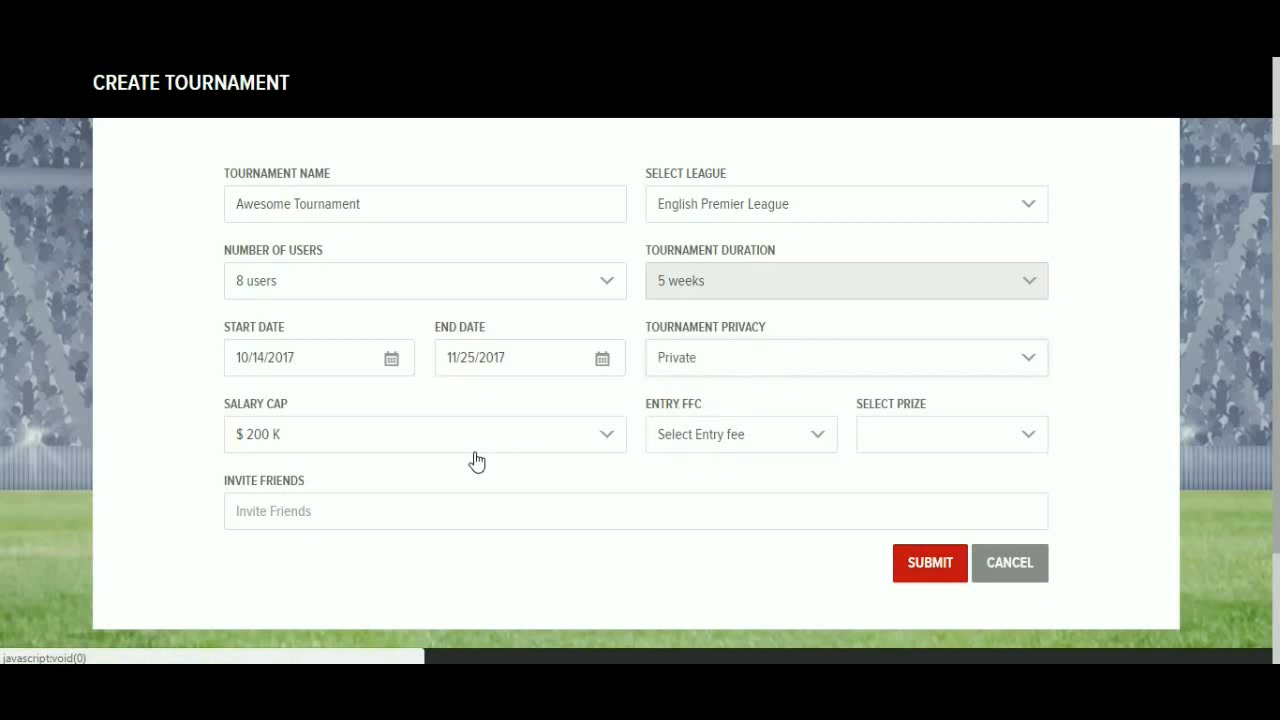
Keep the $200 K salary cap, set the entry fee to 10 FFC and the prize to Top 1
left_click(424, 434)
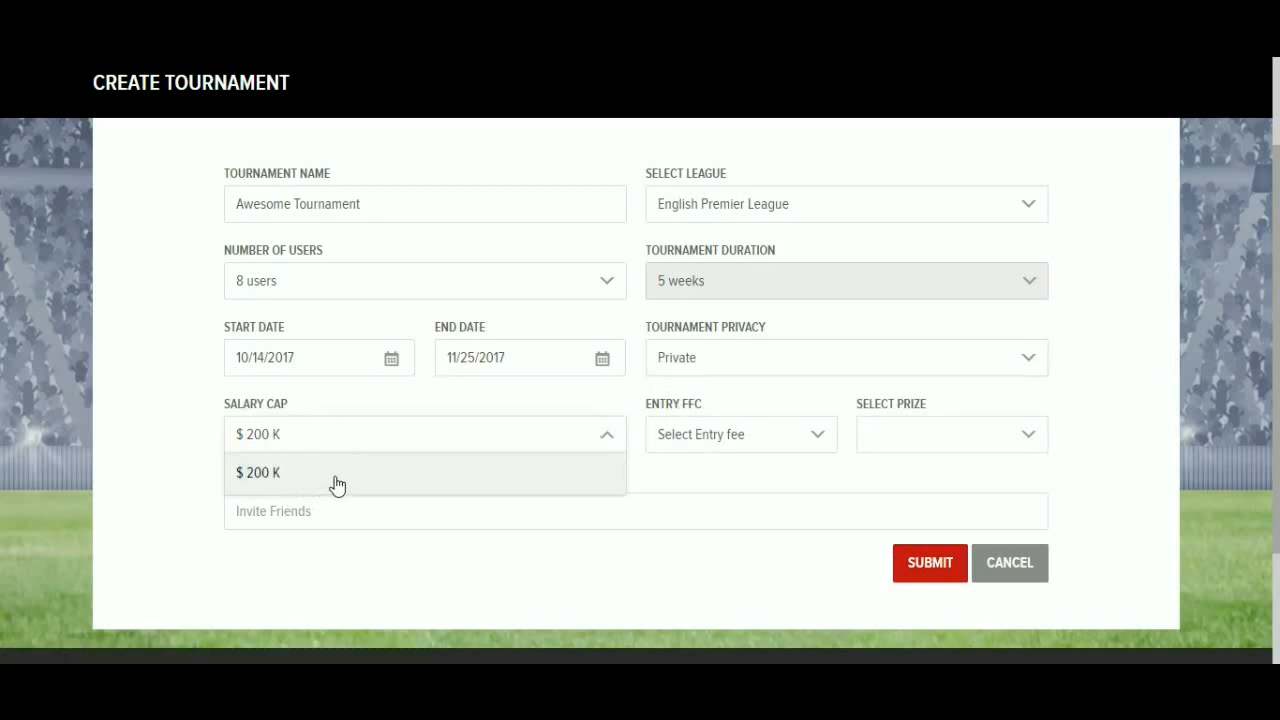
left_click(740, 434)
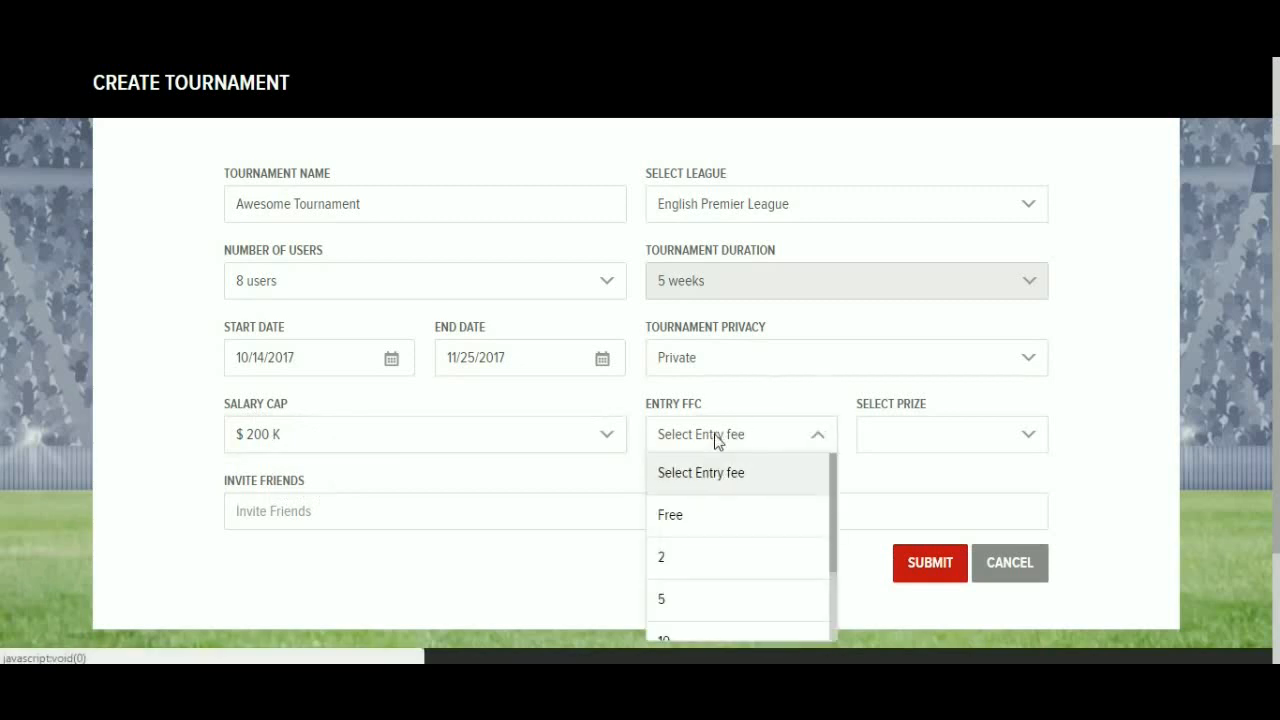
scroll("down", 3)
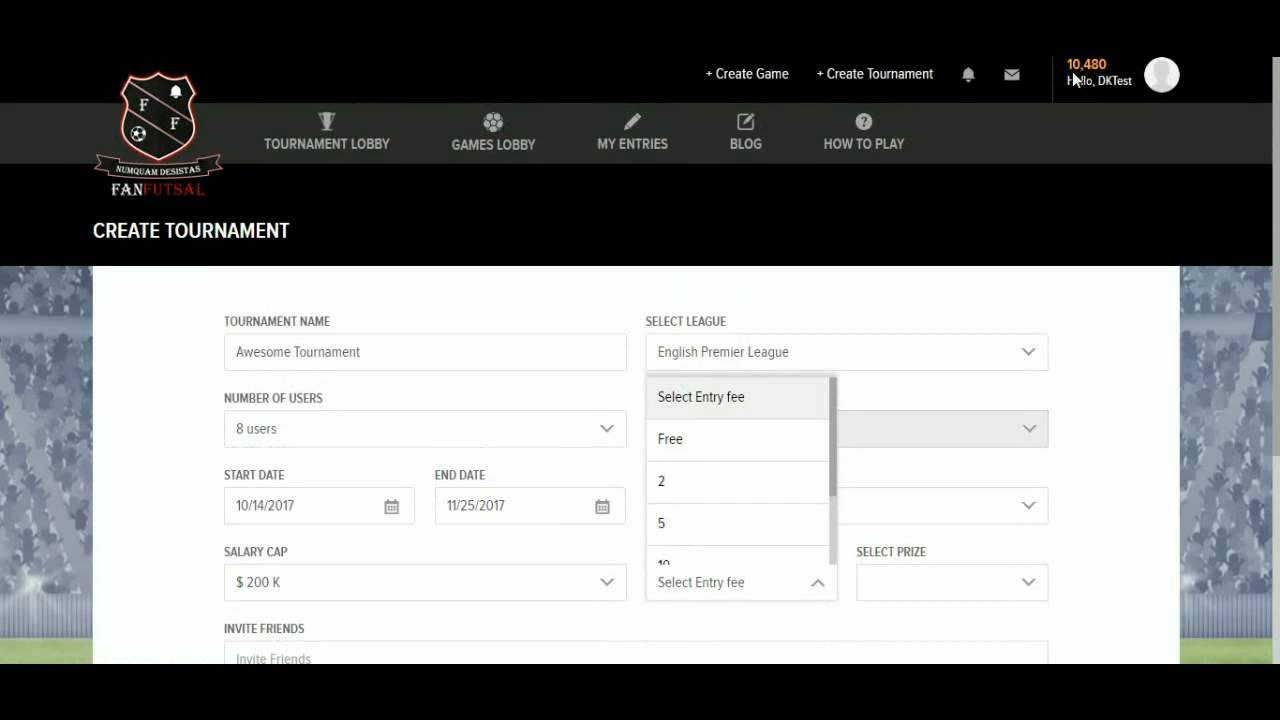
scroll("down", 3)
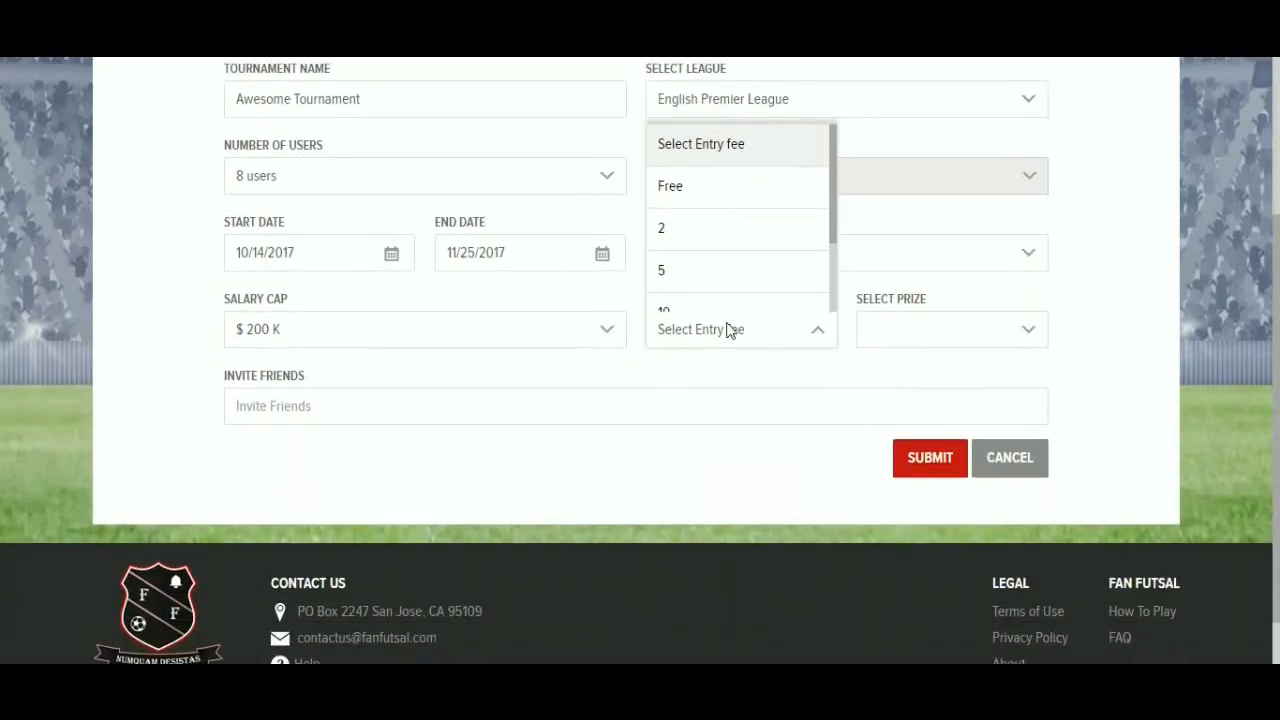
left_click(664, 310)
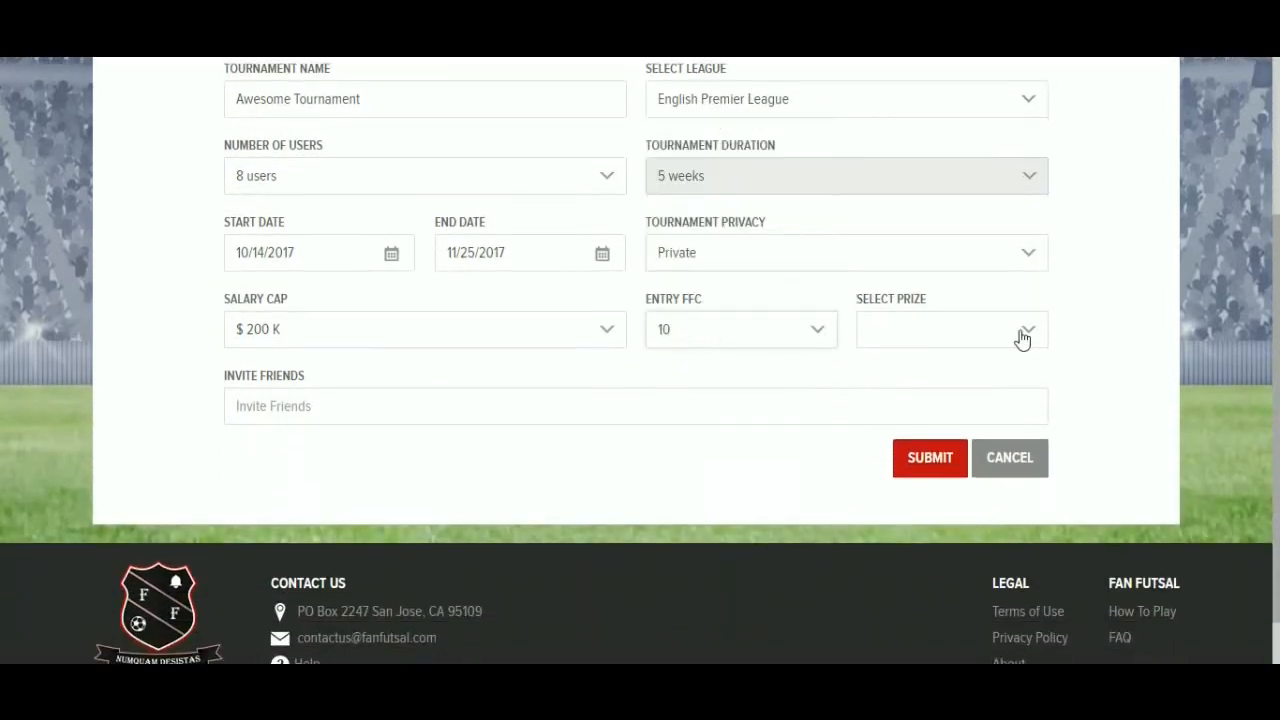
left_click(1028, 328)
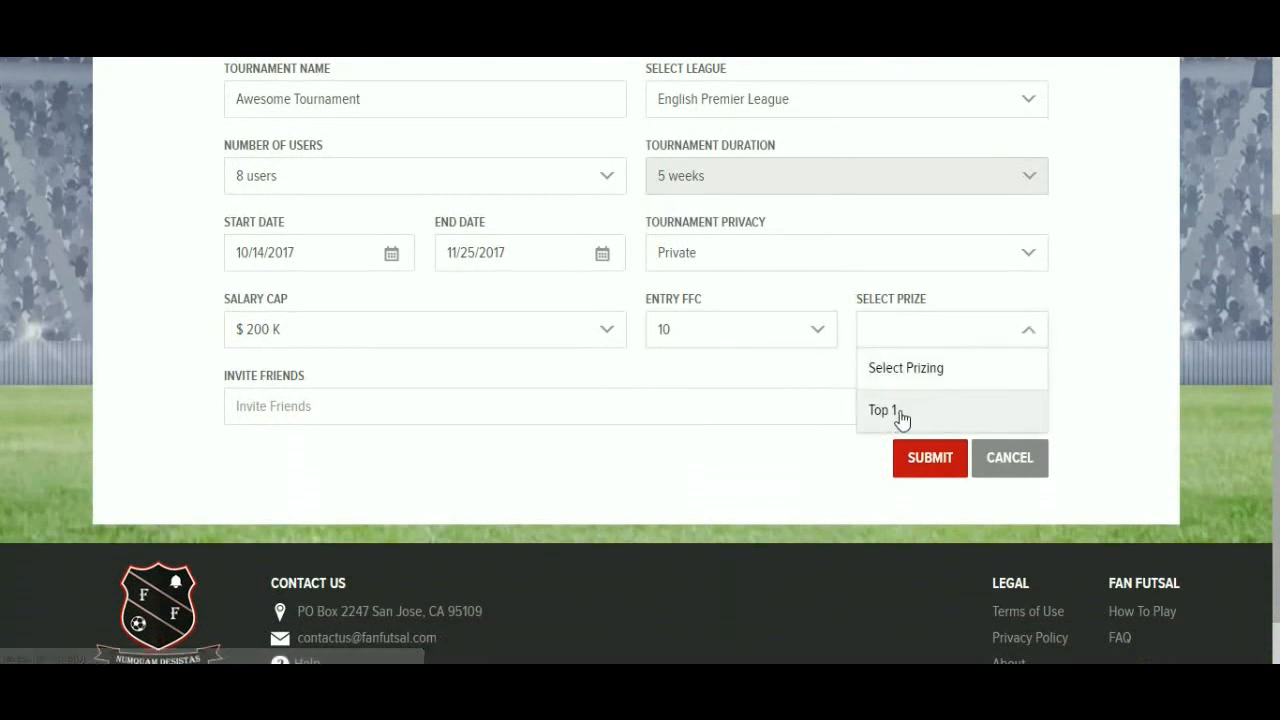
left_click(884, 410)
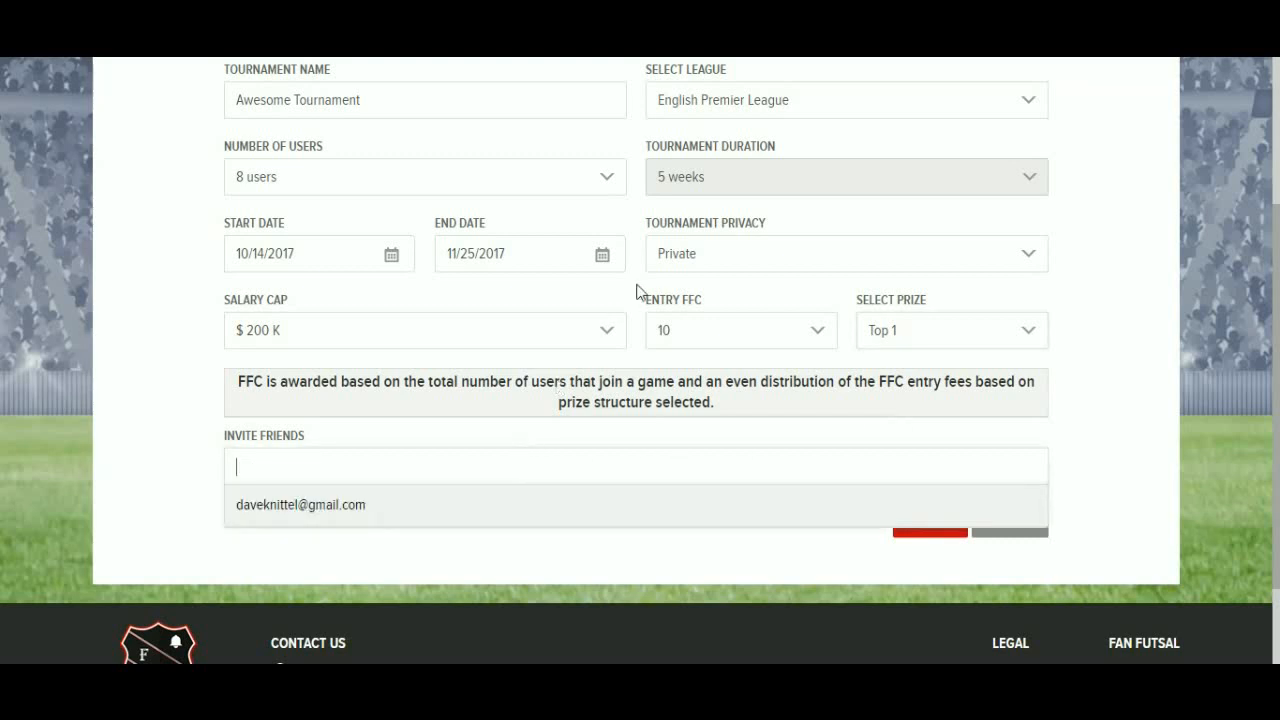
mouse_move(440, 456)
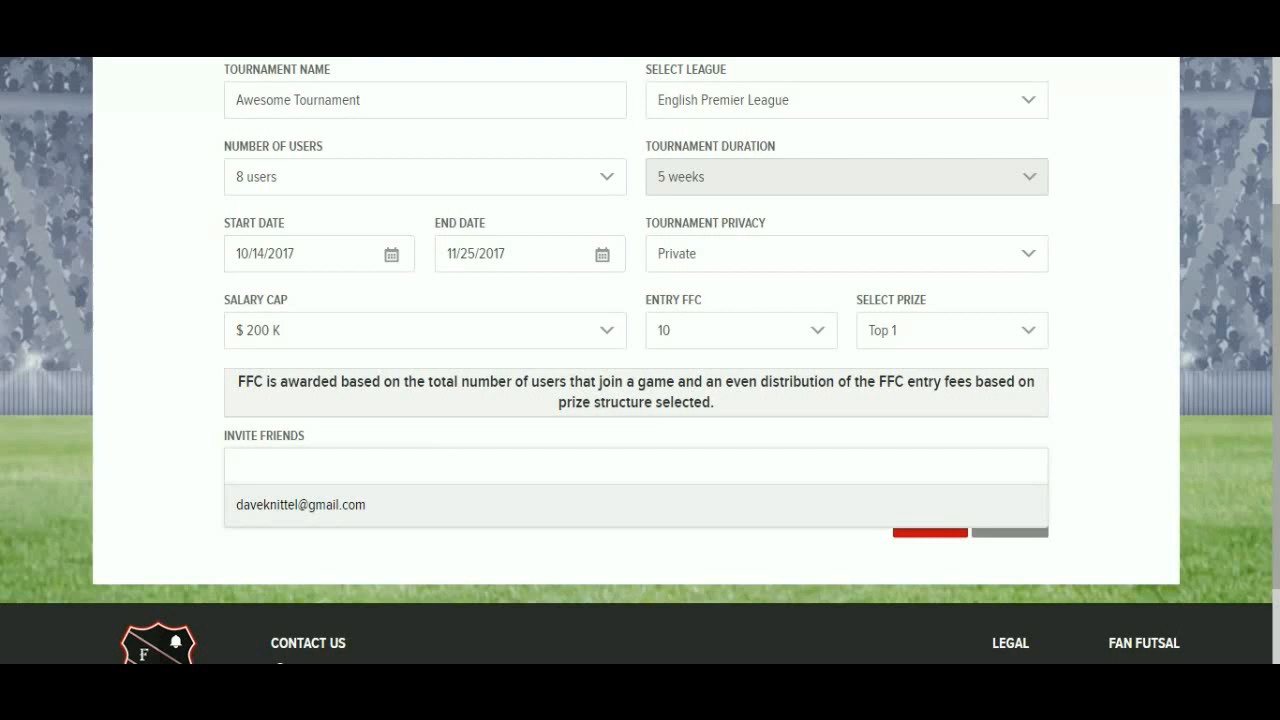
mouse_move(1110, 196)
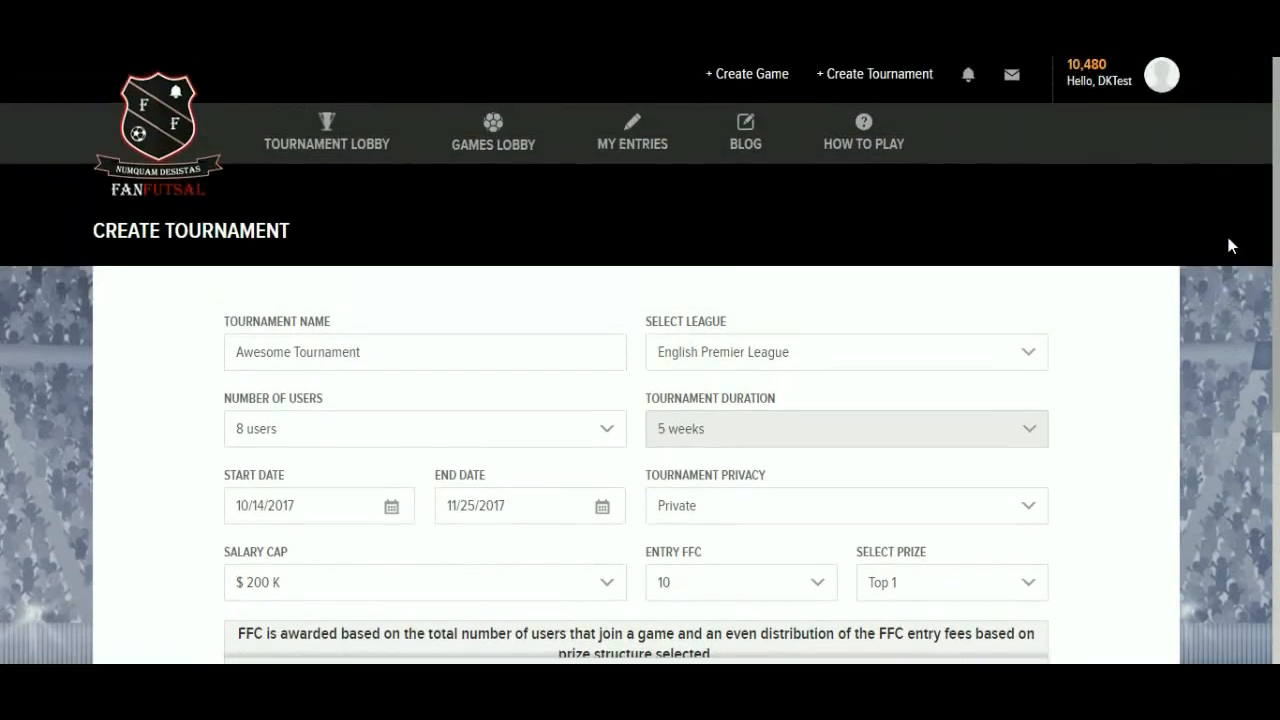
Go to My Profile from the account menu and review the friends list and about details
left_click(1160, 74)
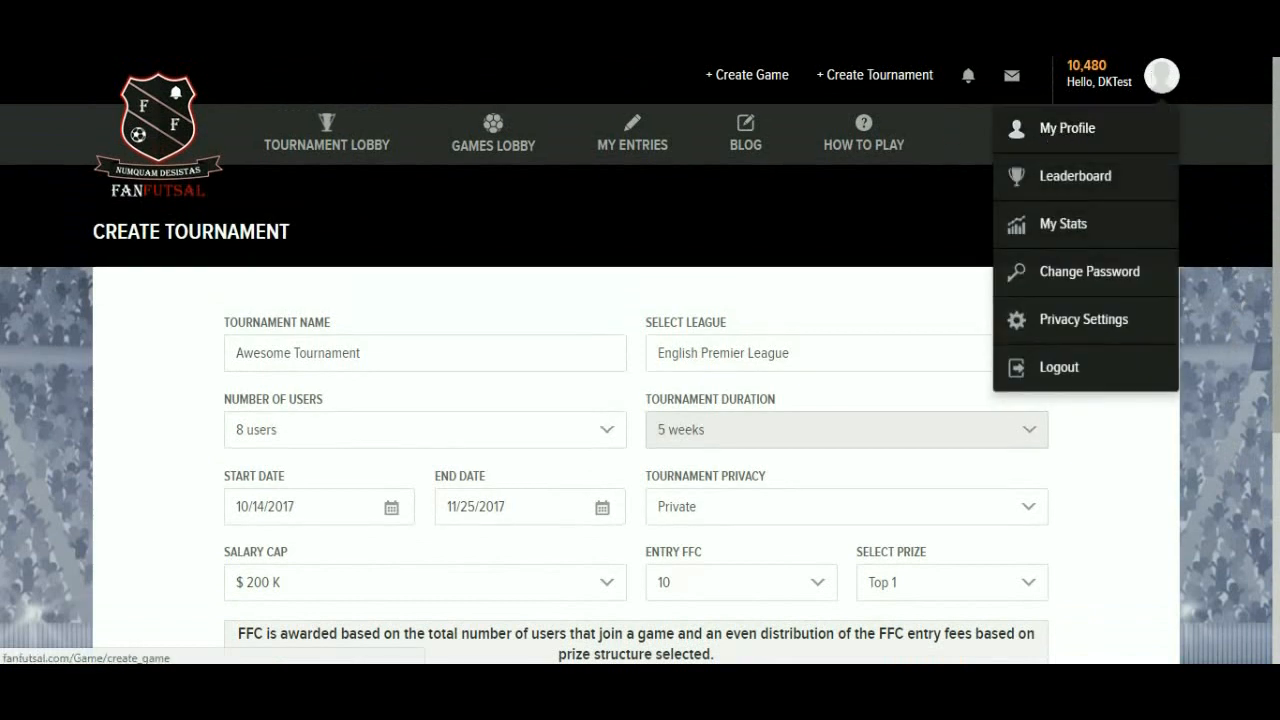
left_click(1068, 128)
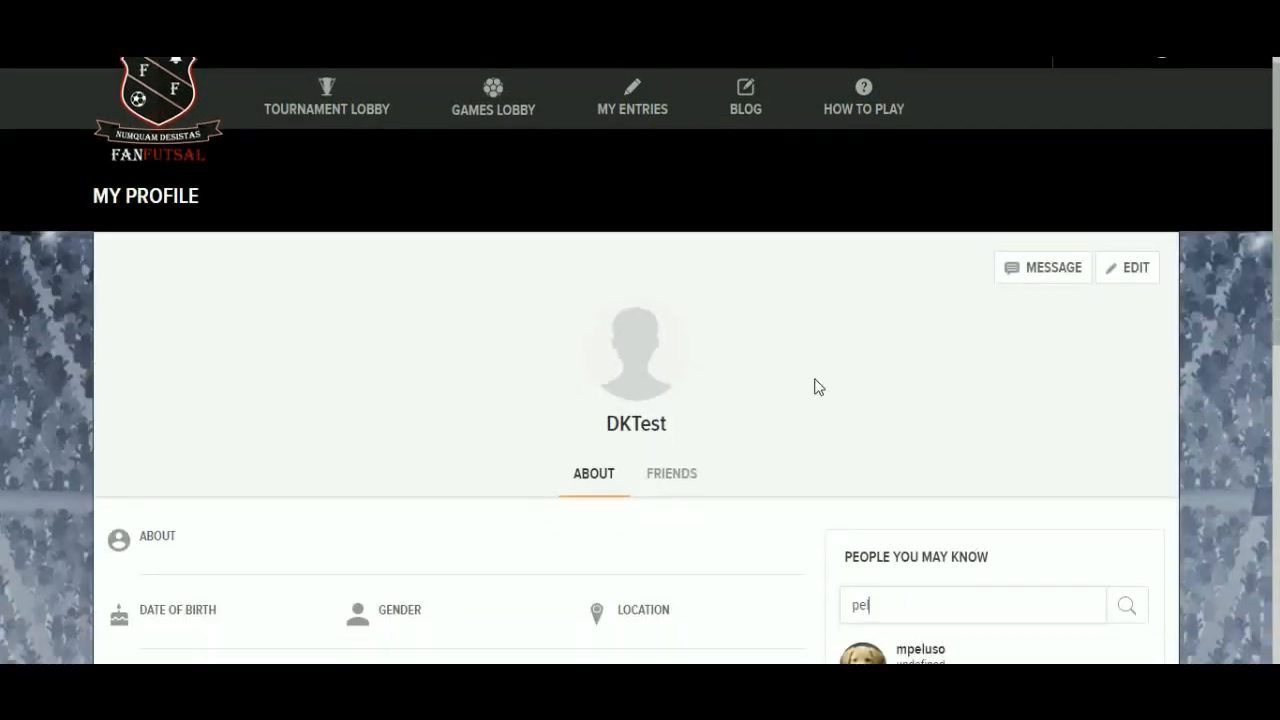
scroll("down", 3)
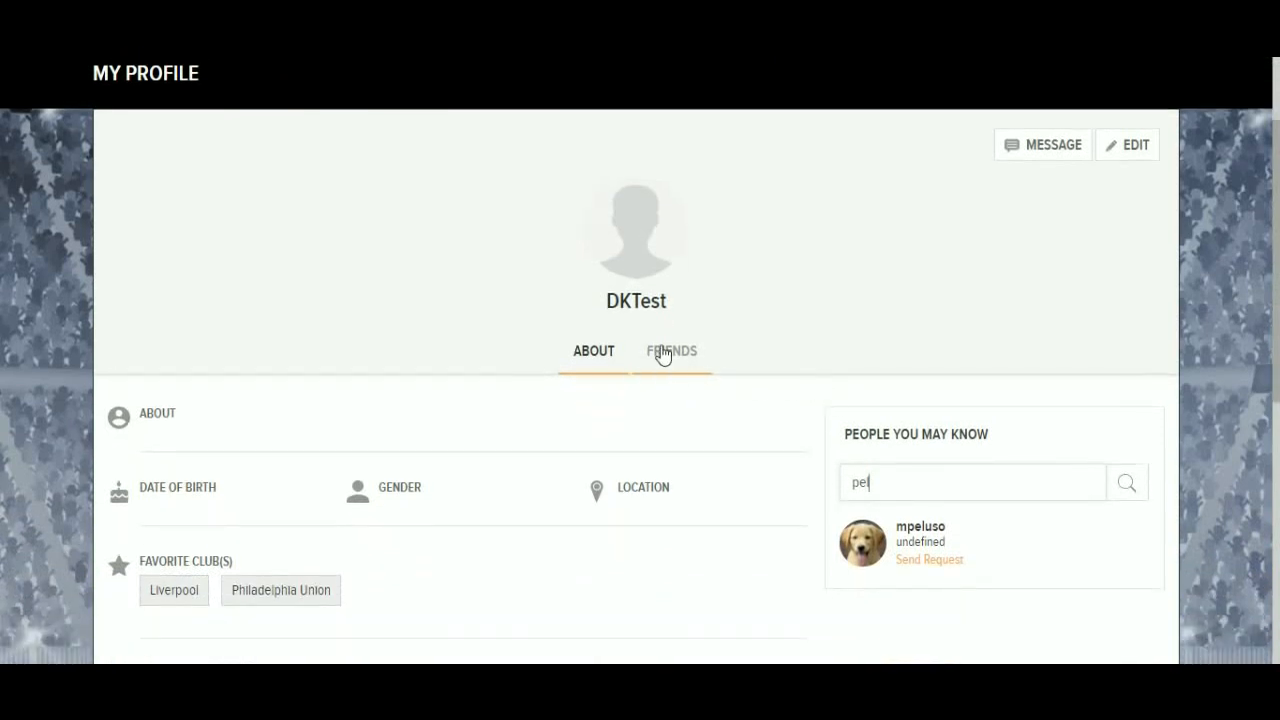
left_click(670, 352)
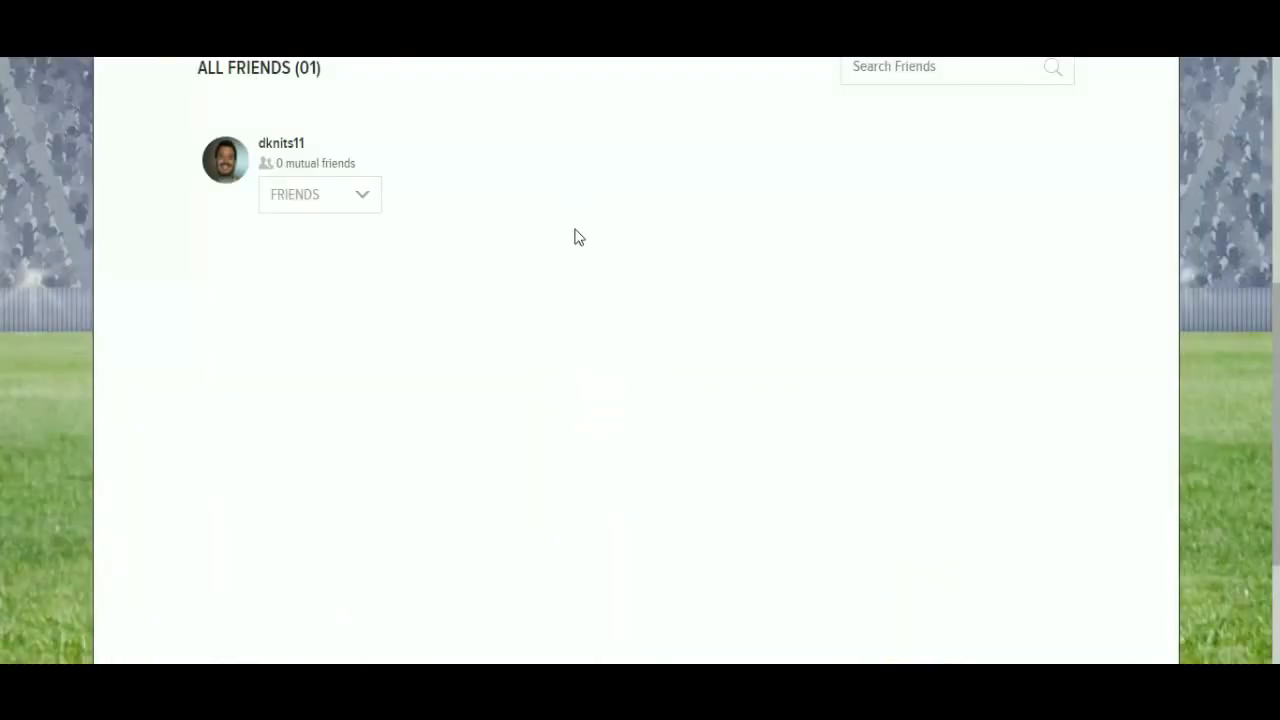
mouse_move(538, 172)
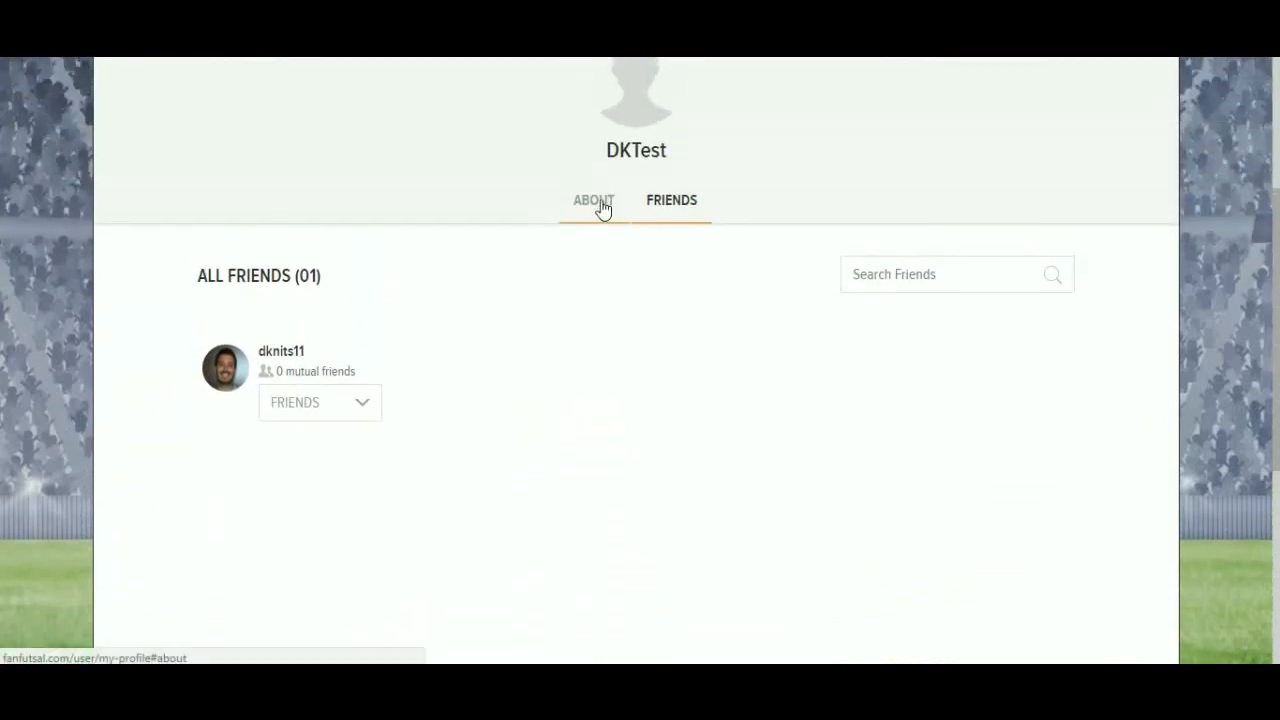
left_click(592, 200)
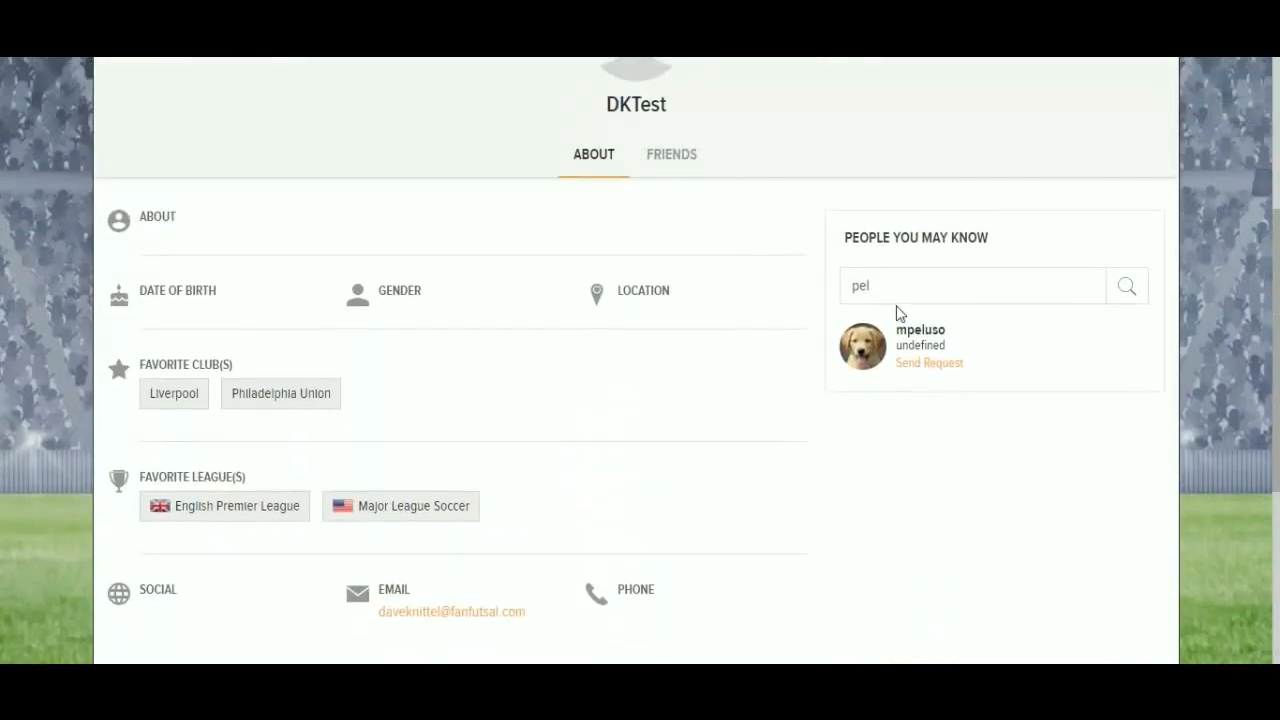
double_click(860, 286)
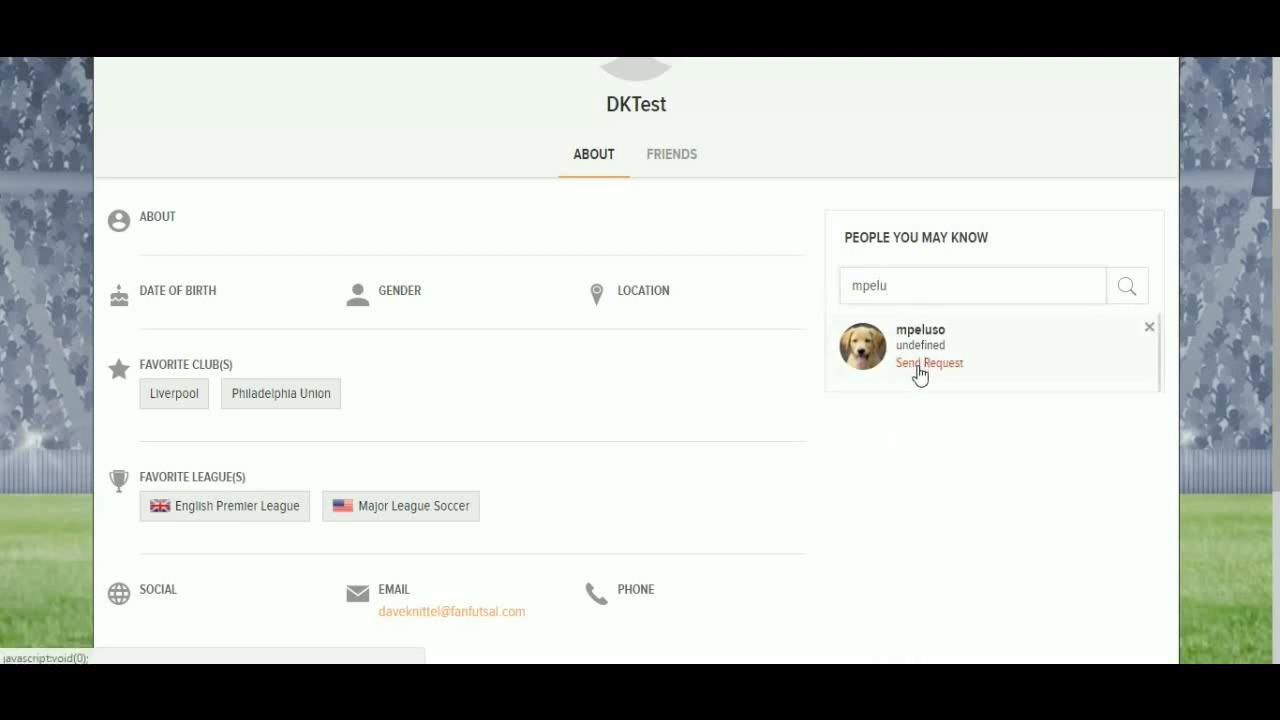
left_click(928, 362)
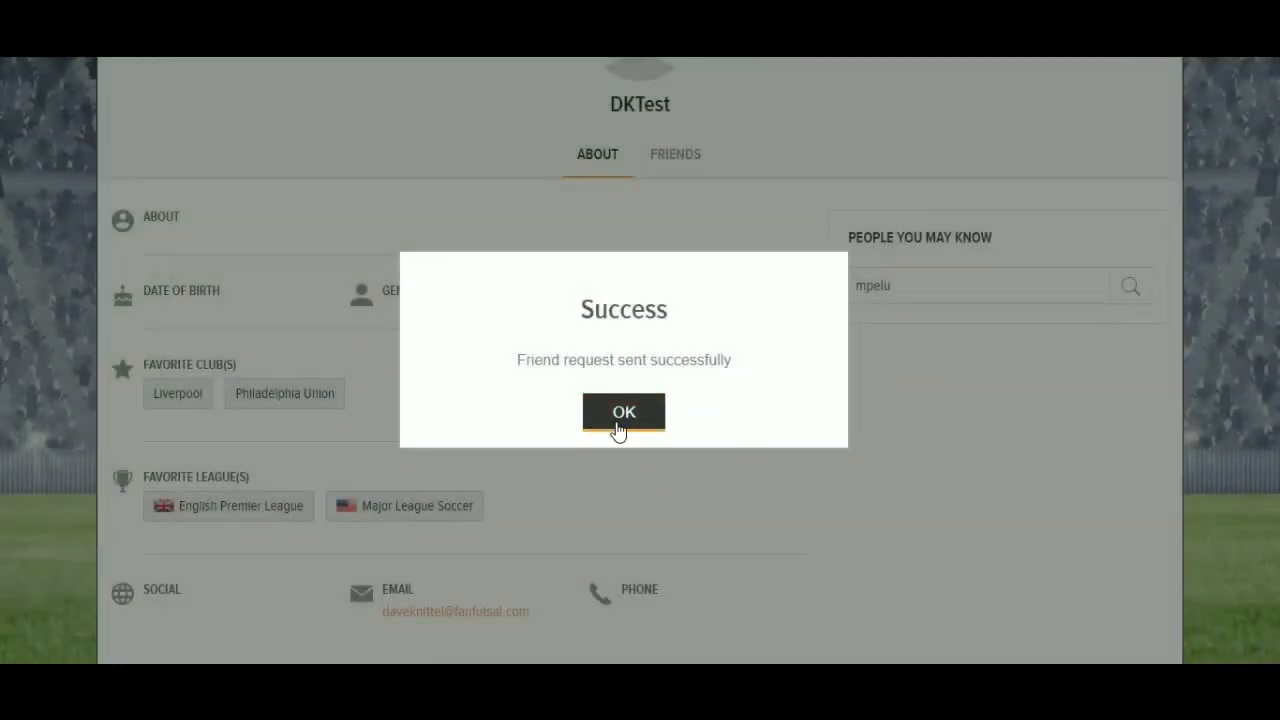
left_click(624, 412)
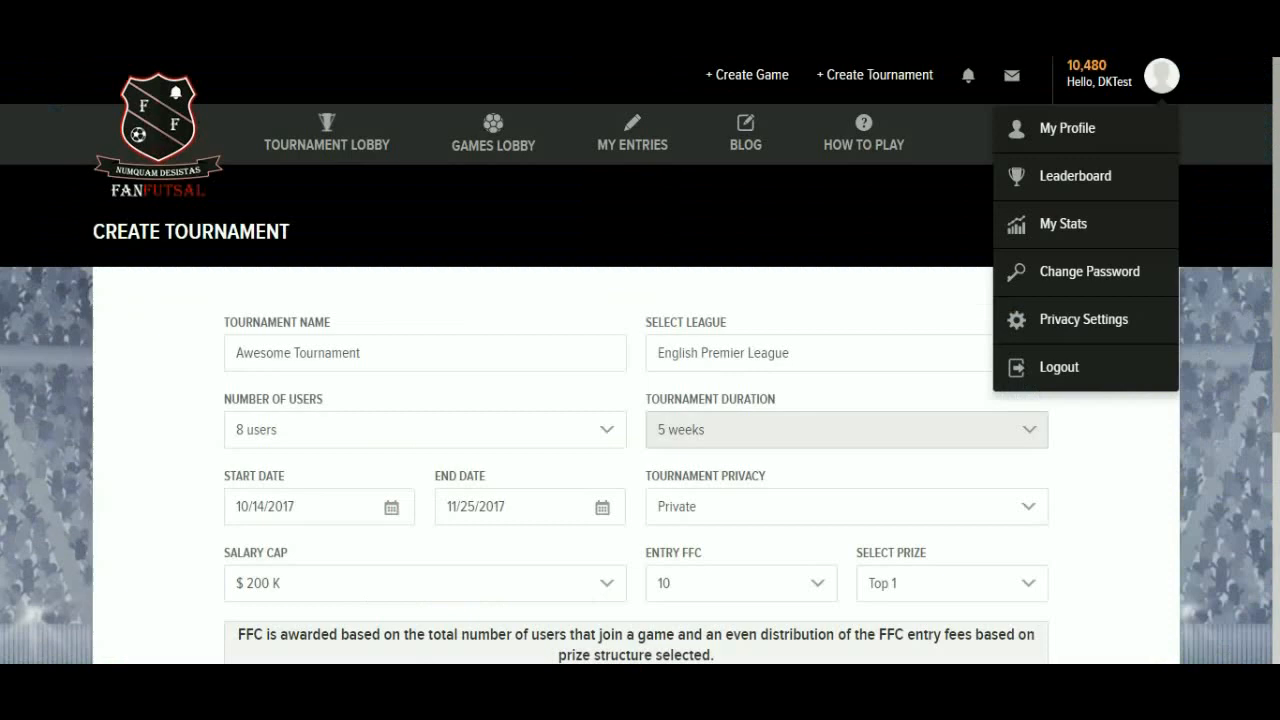
scroll("down", 3)
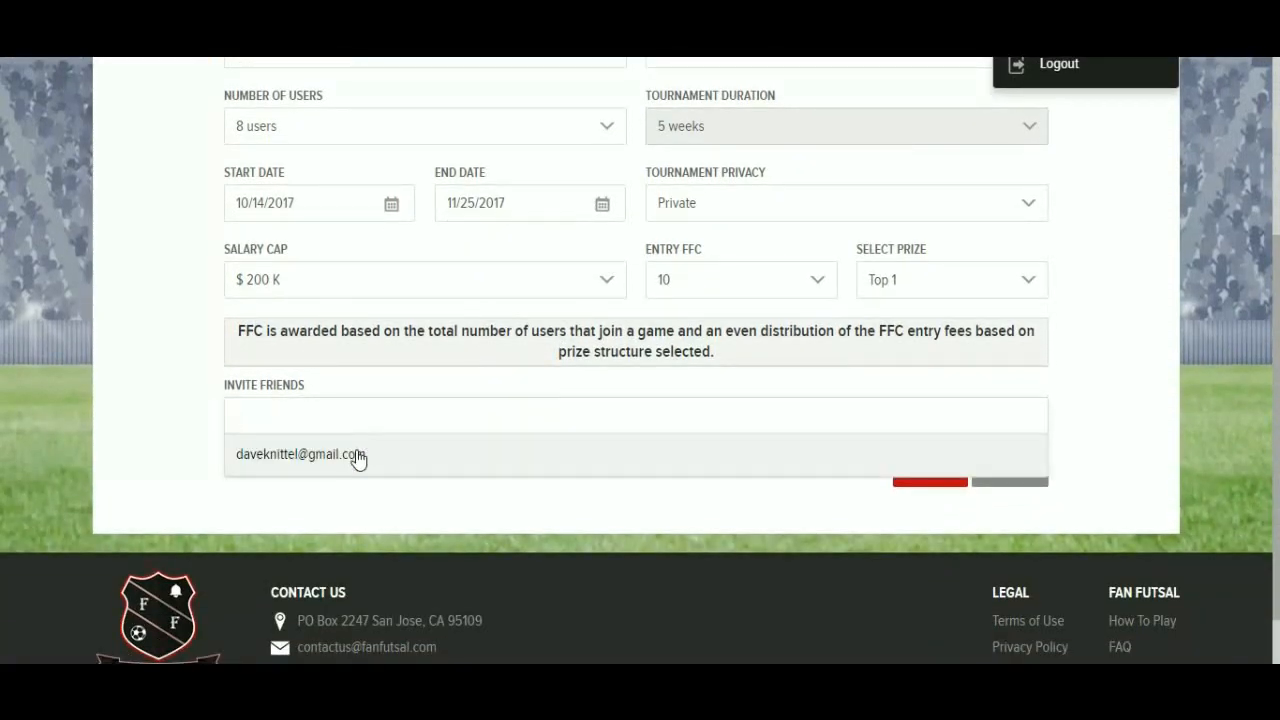
left_click(300, 454)
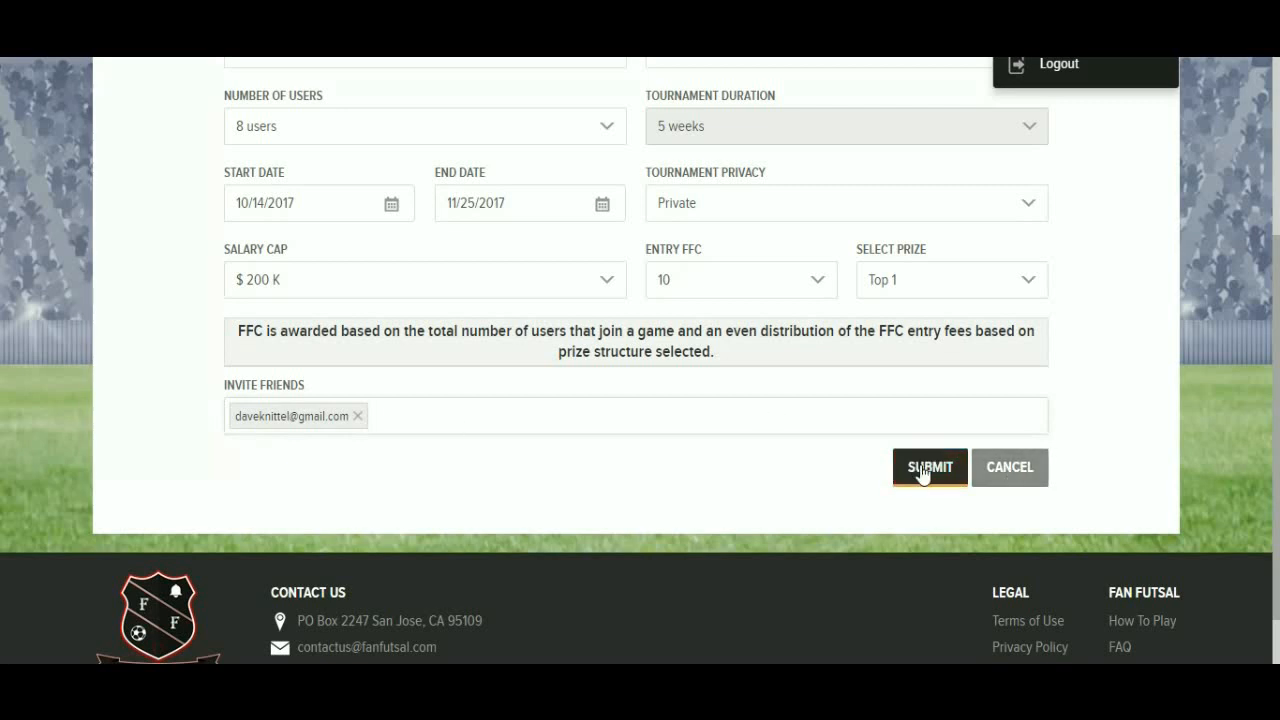
left_click(928, 468)
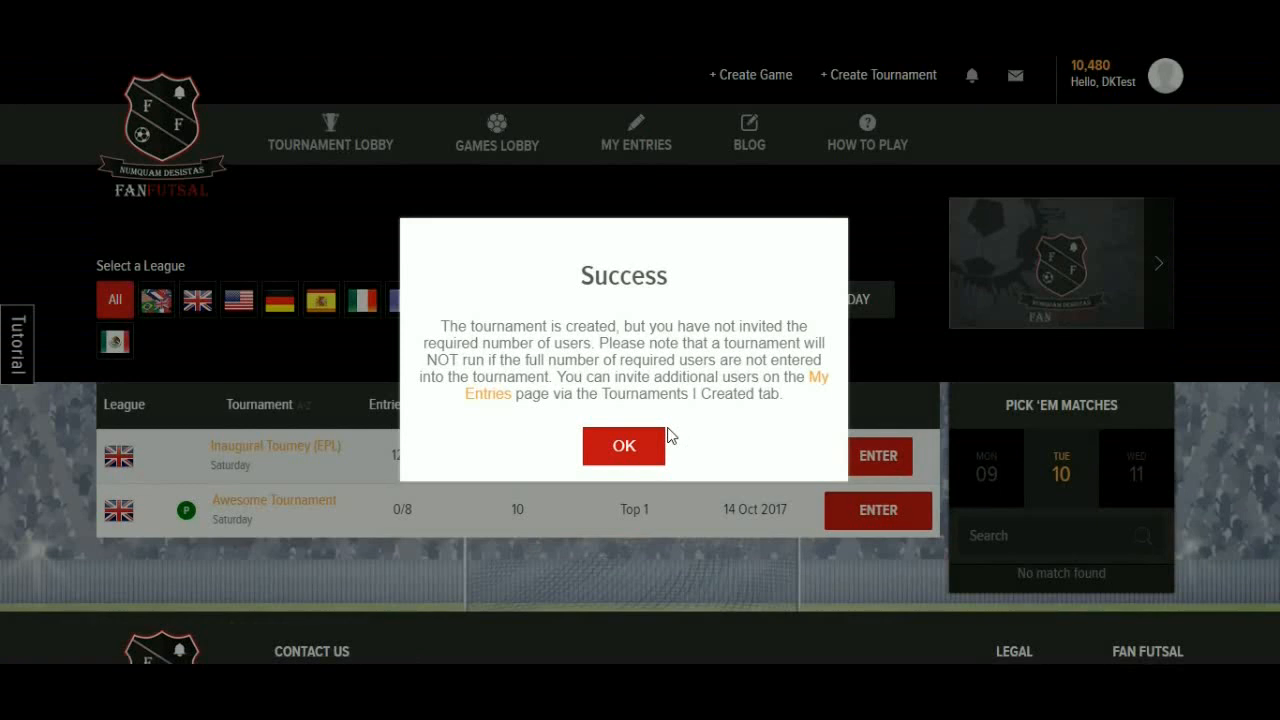
mouse_move(684, 280)
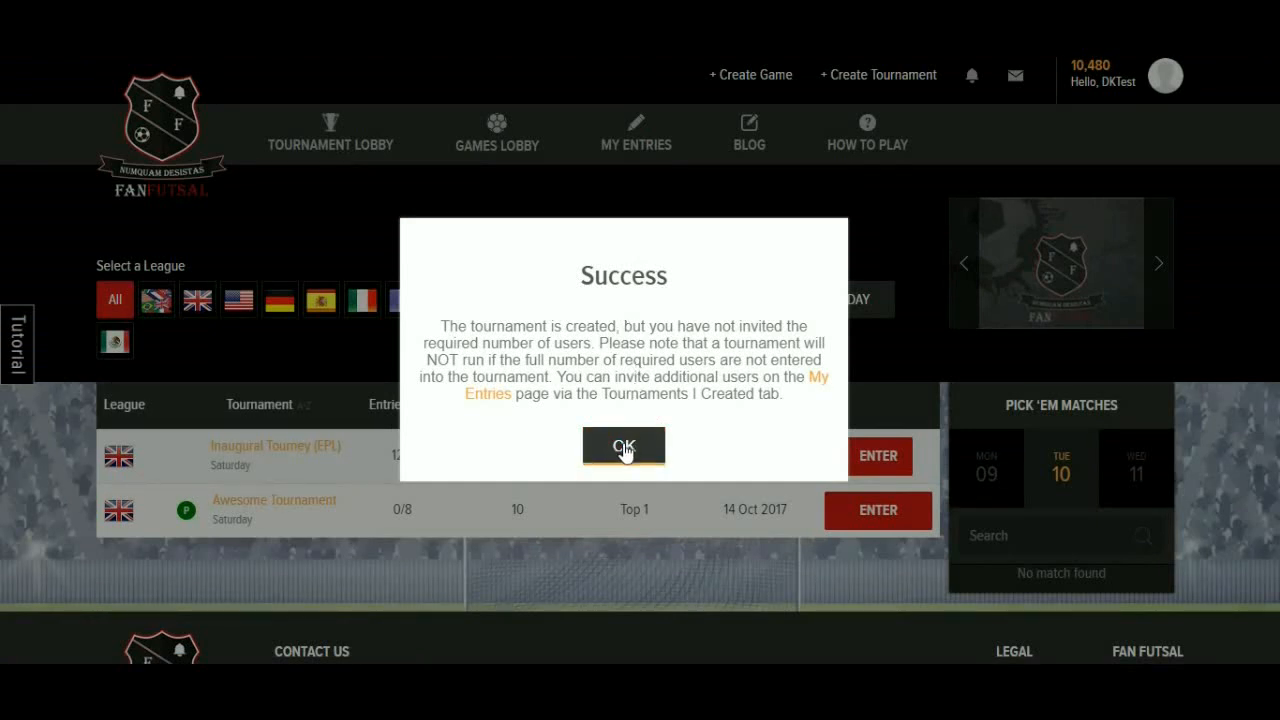
Dismiss the tournament-created notice and go to your tournament entries
left_click(624, 446)
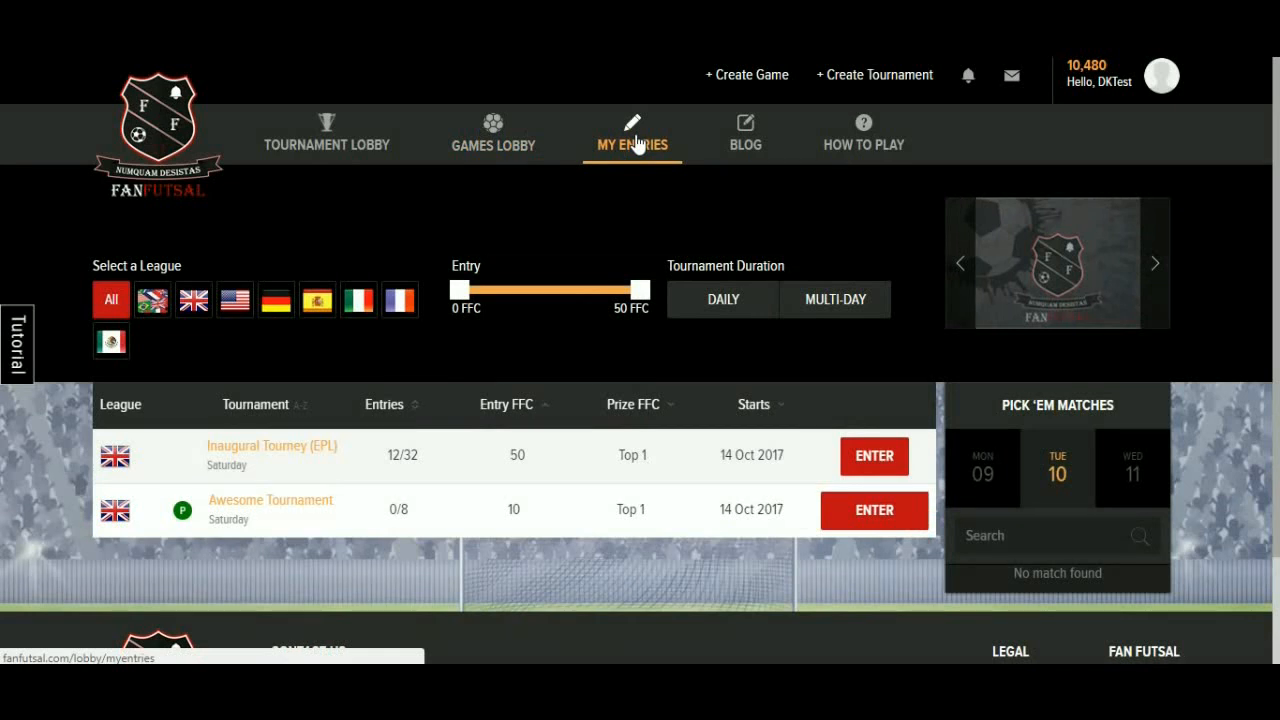
left_click(456, 324)
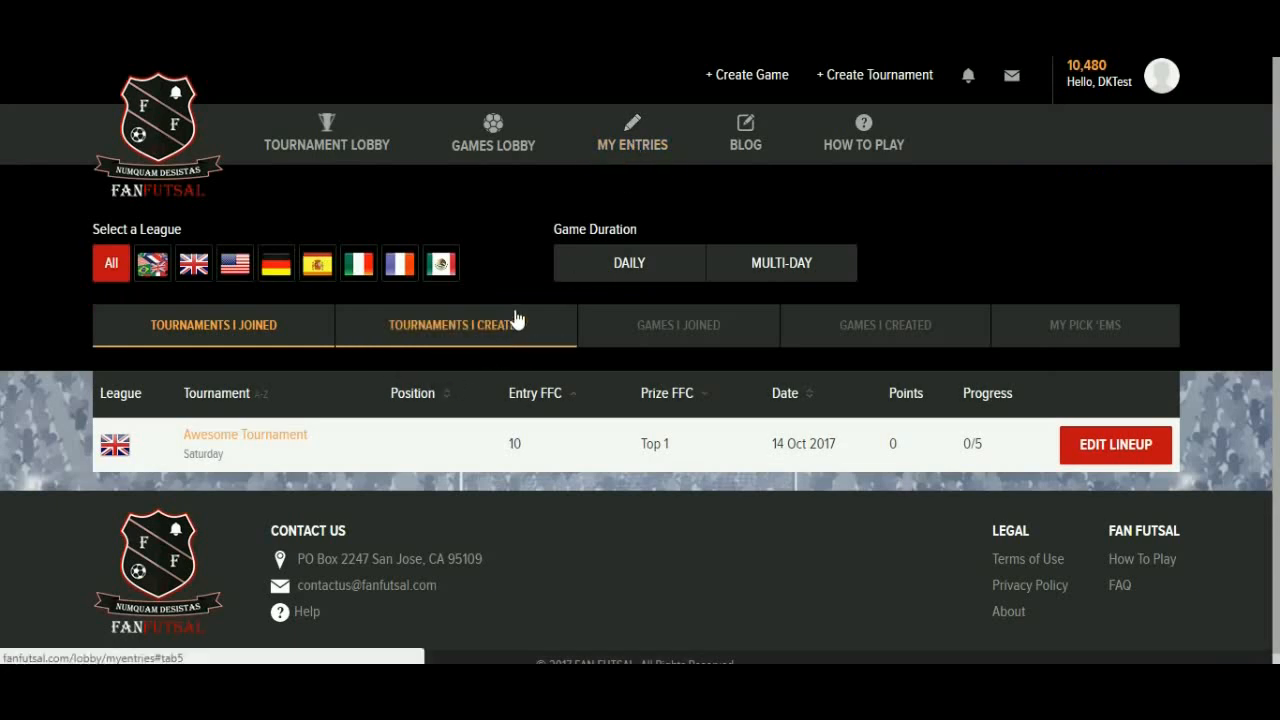
Show the Tournaments I Created list with Test Tournament and two Awesome Tournament entries
left_click(456, 324)
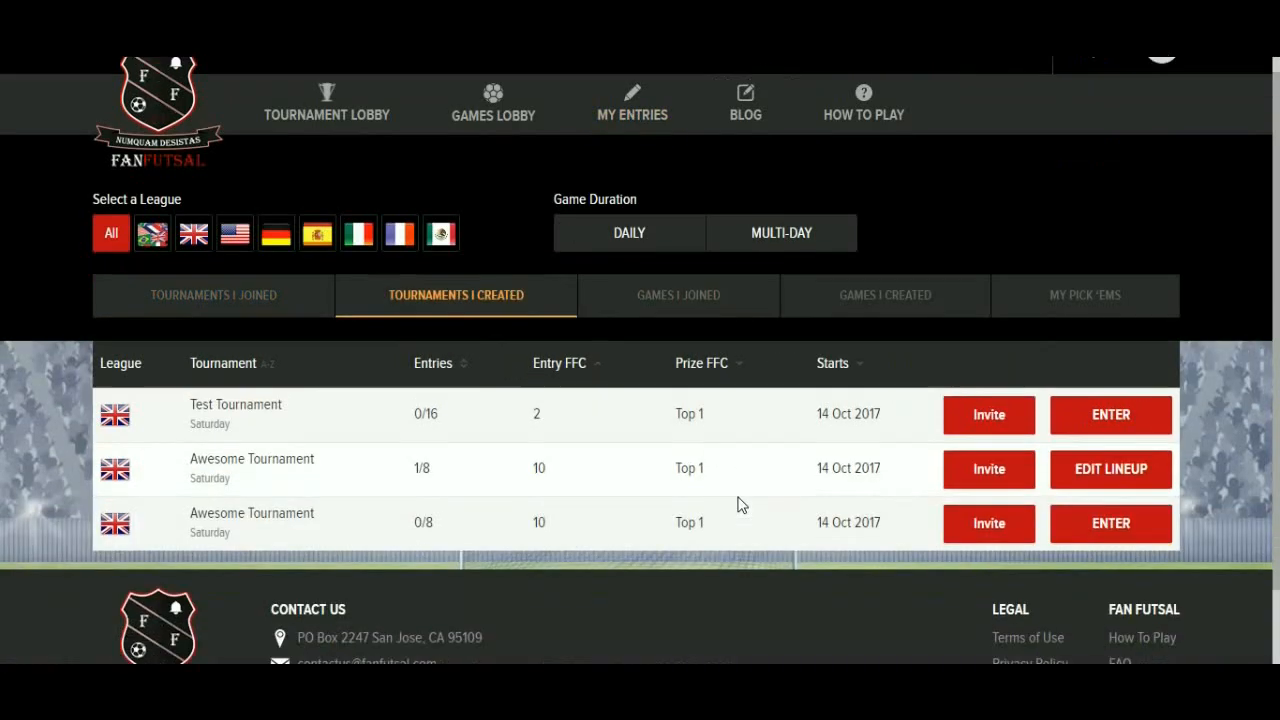
scroll("down", 3)
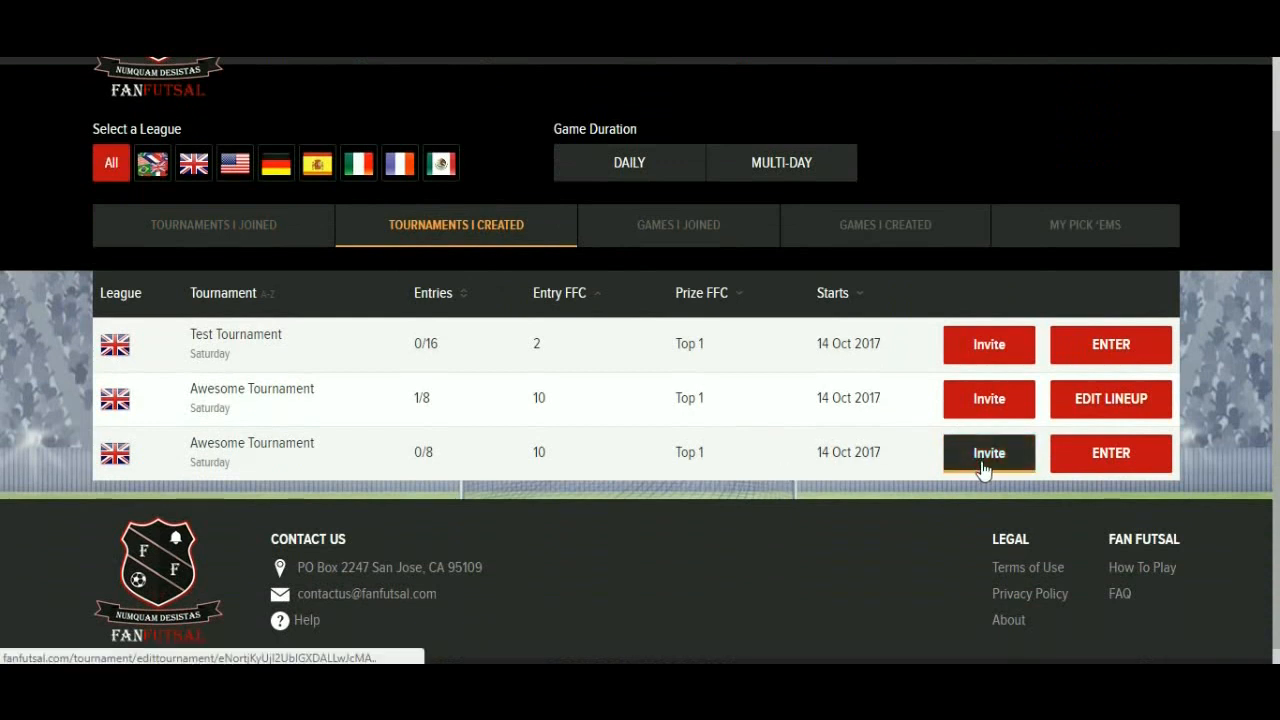
Start inviting friends to the unfilled 0/8 Awesome Tournament
left_click(988, 452)
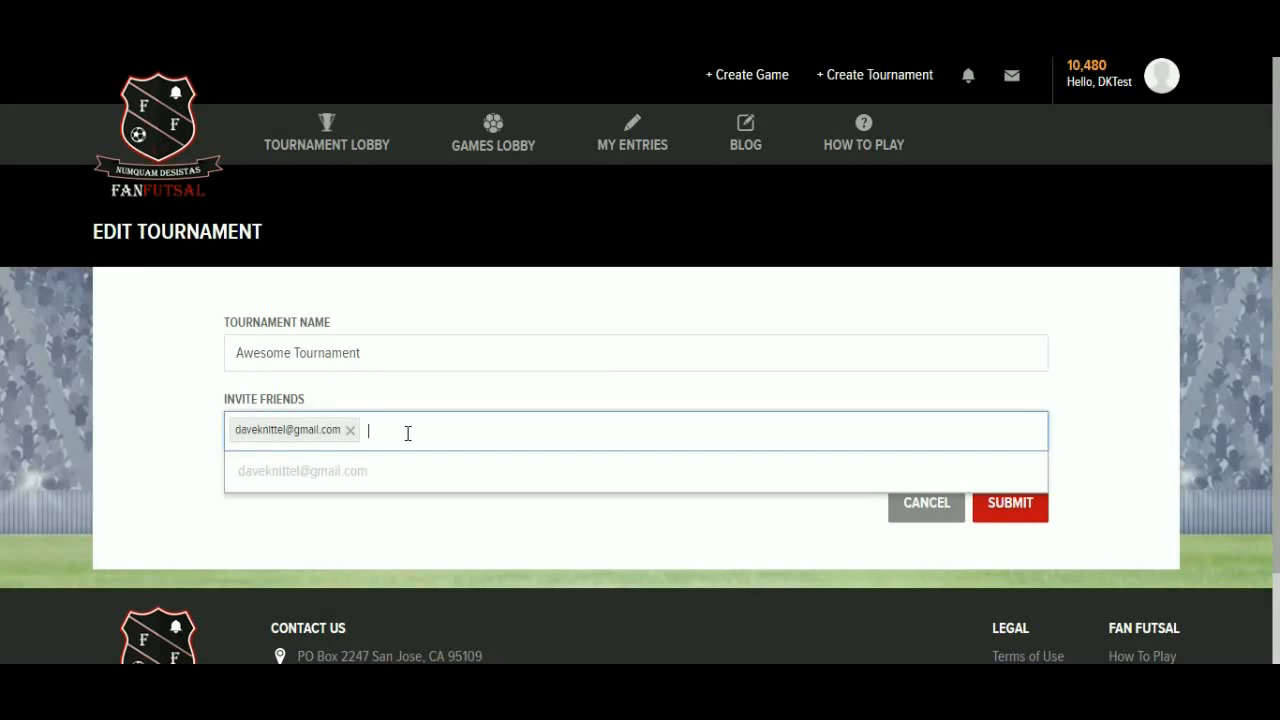
mouse_move(184, 418)
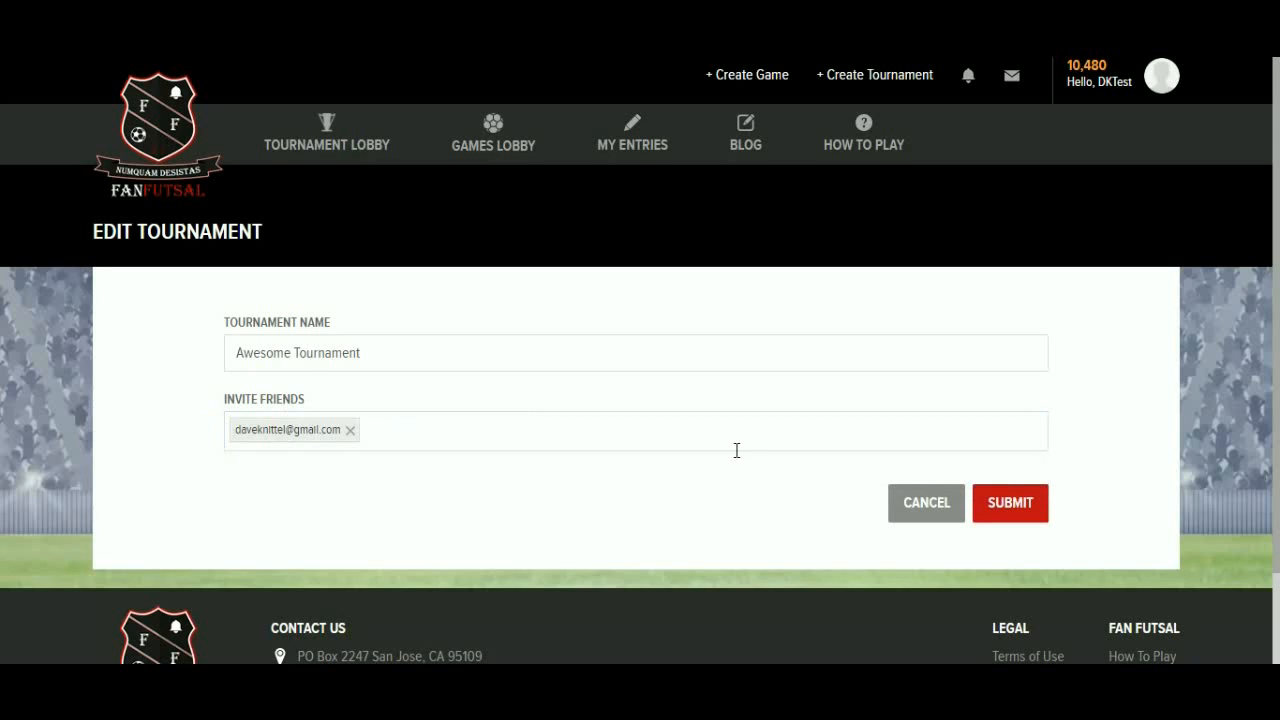
mouse_move(298, 408)
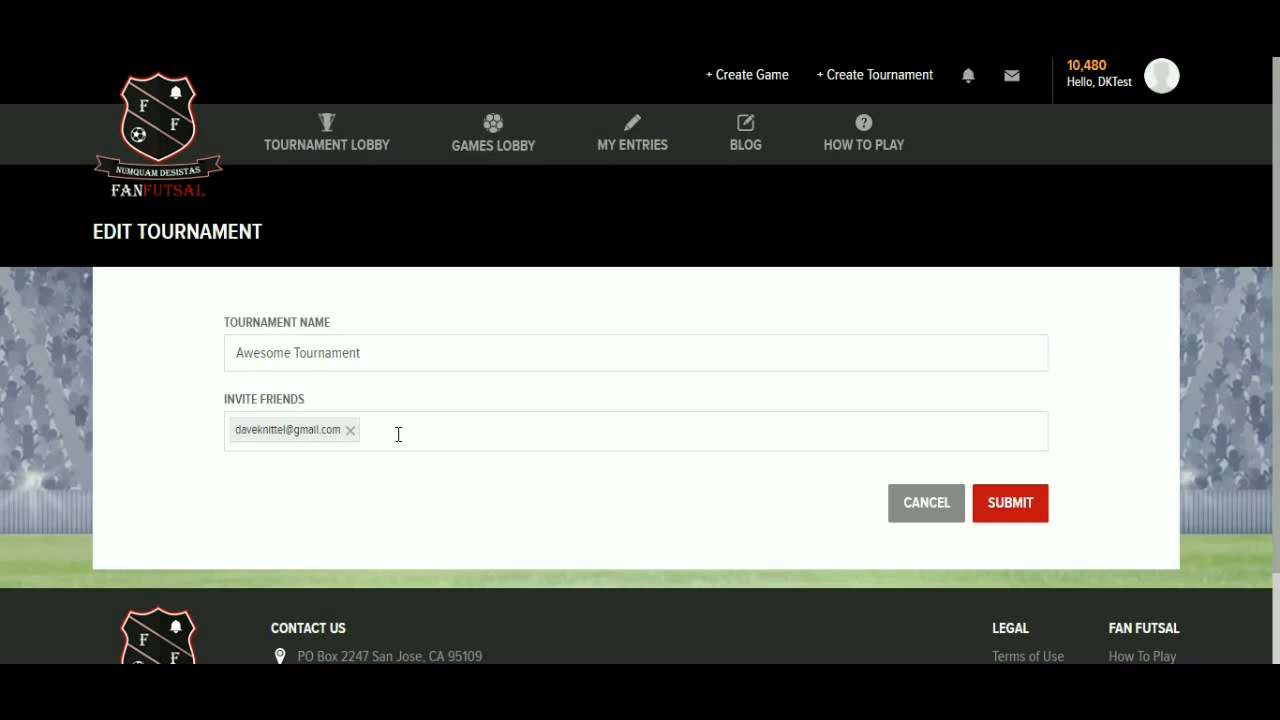
mouse_move(326, 144)
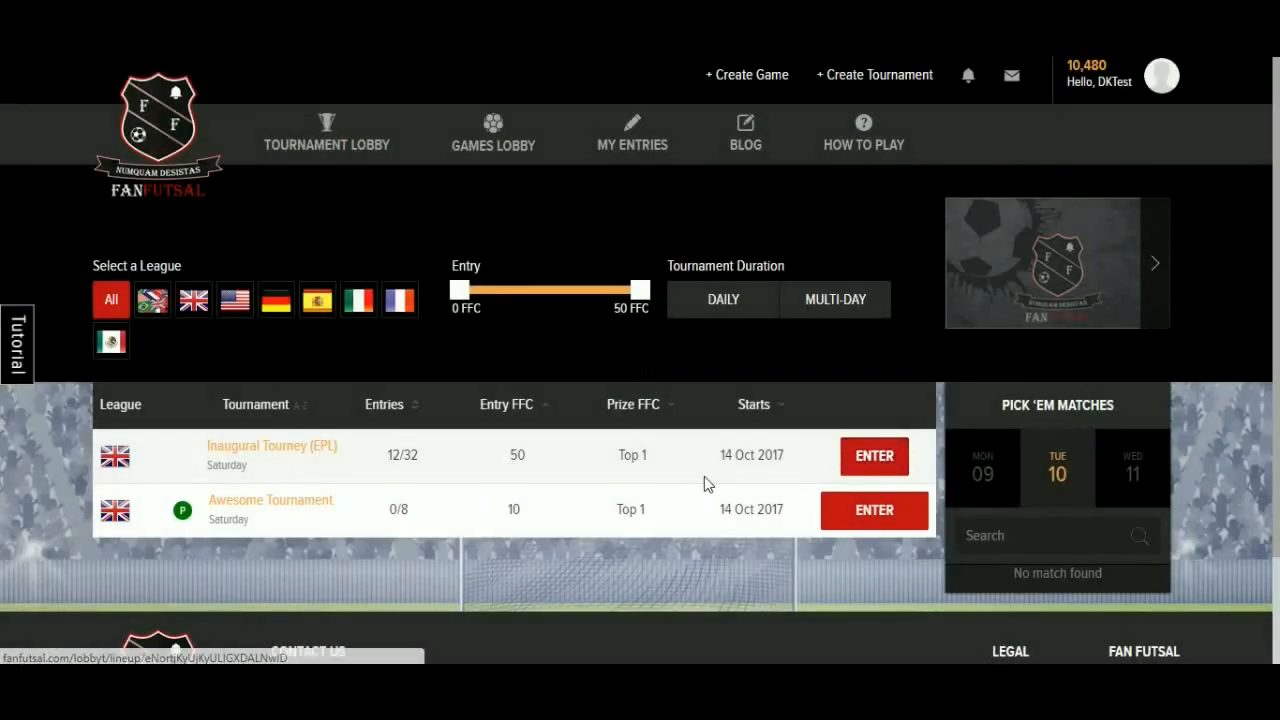
Select Awesome Tournament in the lobby to reach its lineup page with the $200K budget
left_click(872, 510)
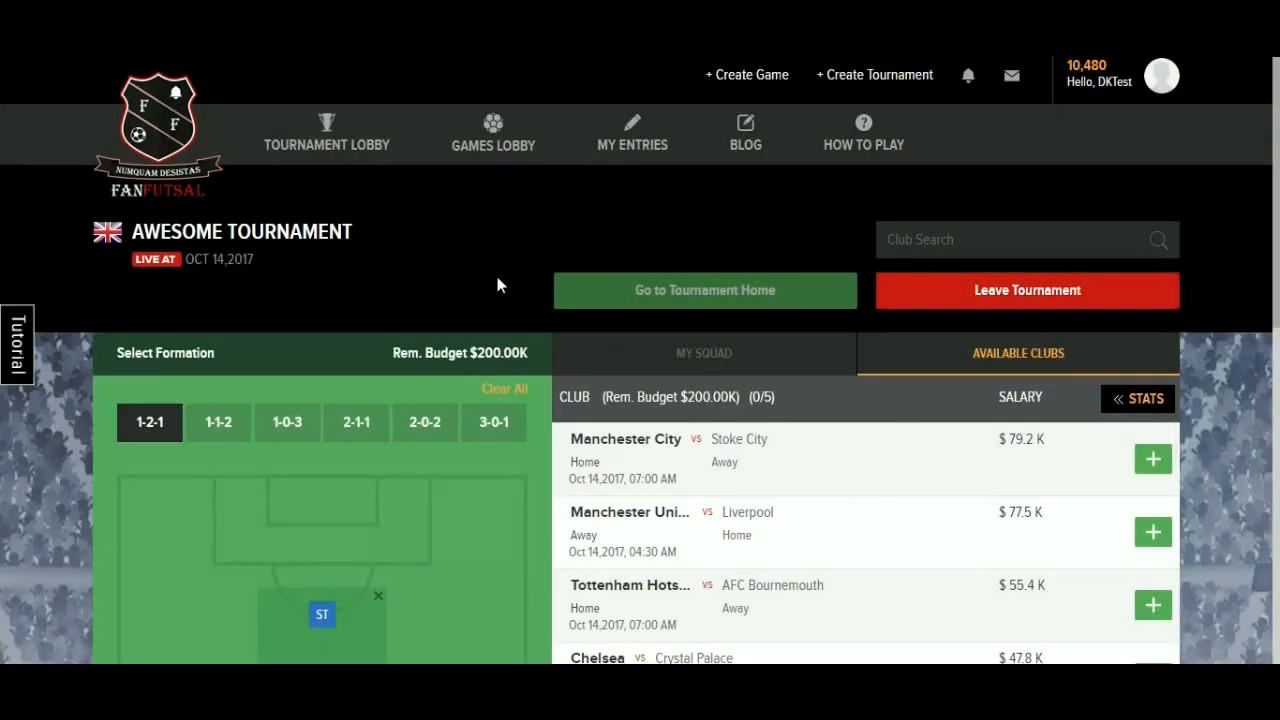
mouse_move(398, 308)
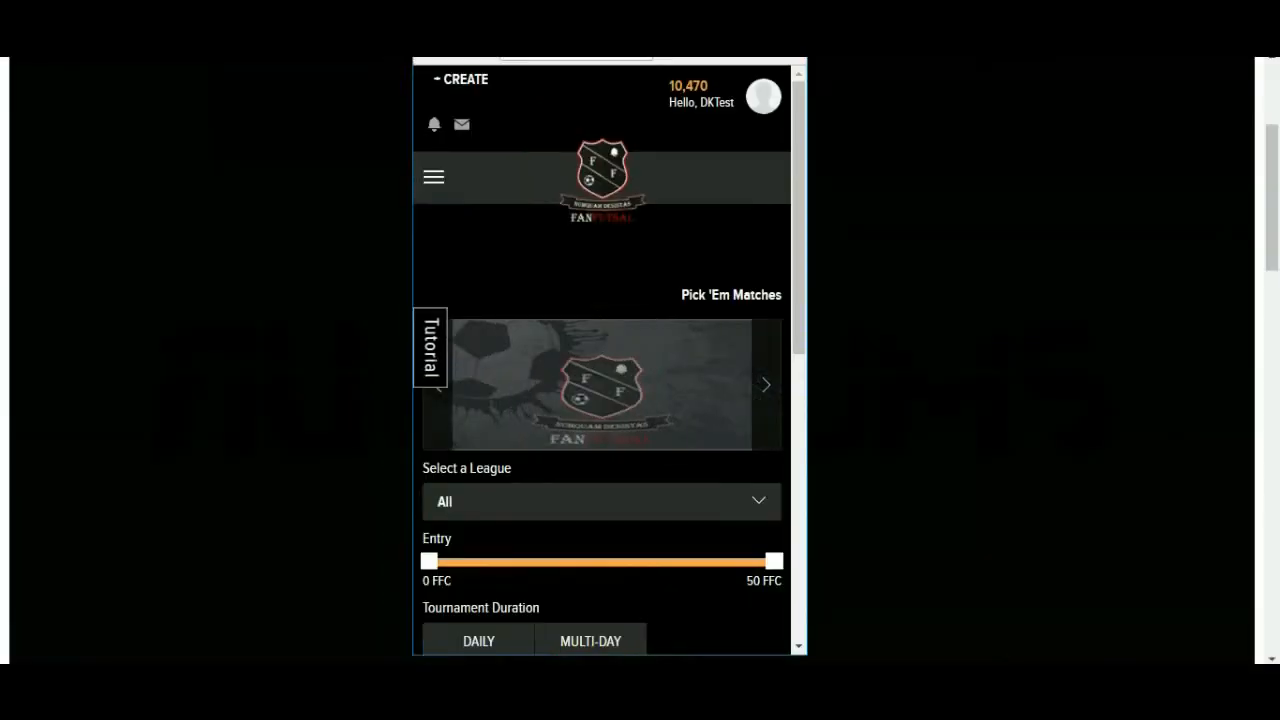
mouse_move(552, 136)
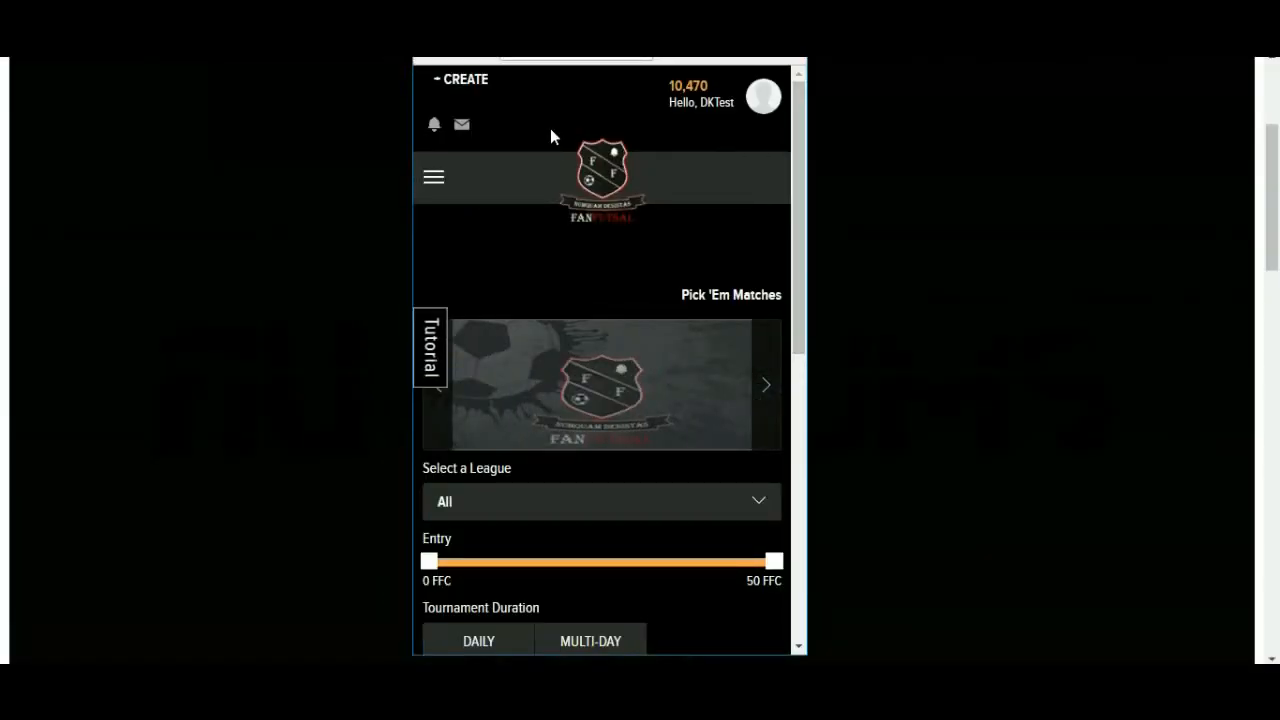
mouse_move(640, 112)
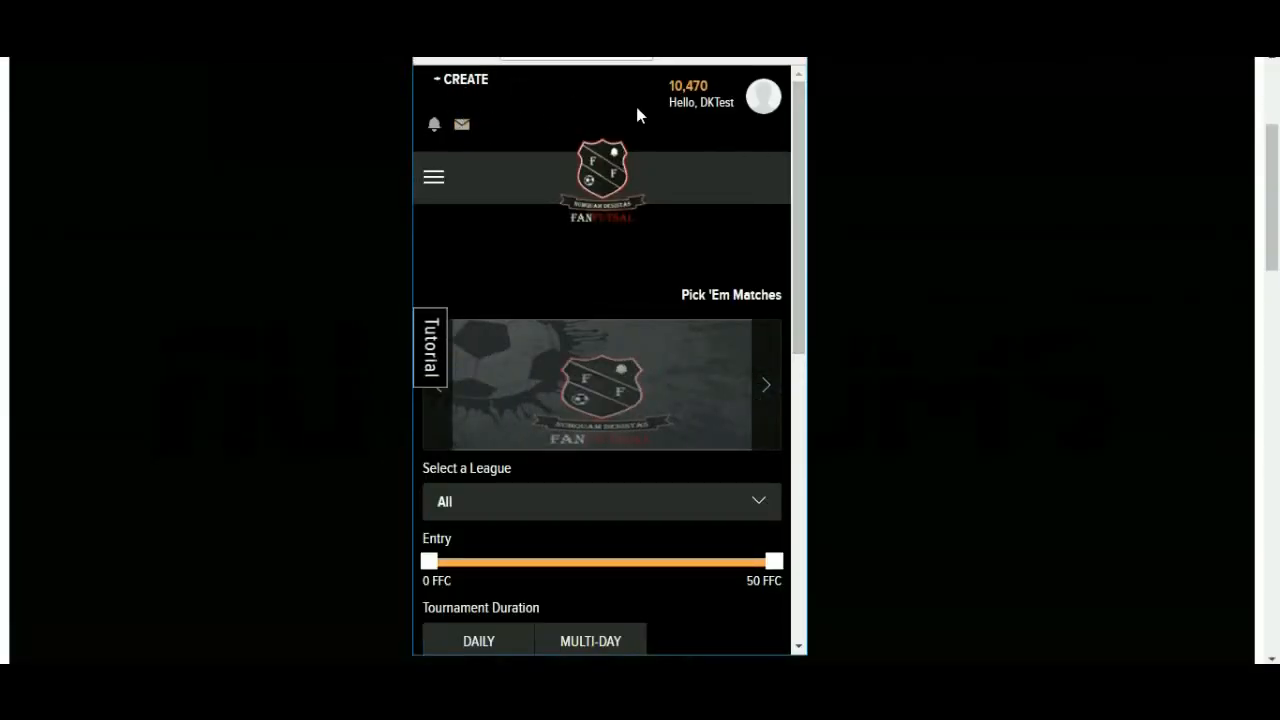
From the mobile + CREATE menu, choose + Create Tournament to get an empty form
left_click(464, 80)
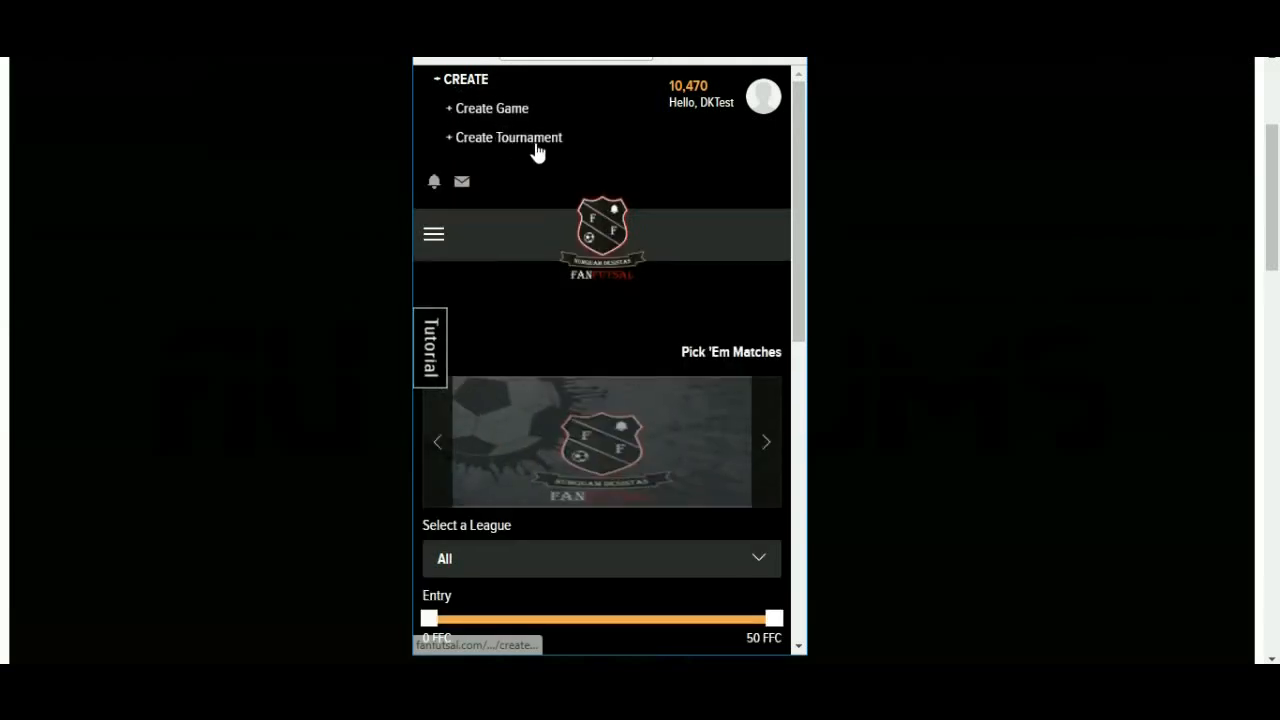
left_click(508, 136)
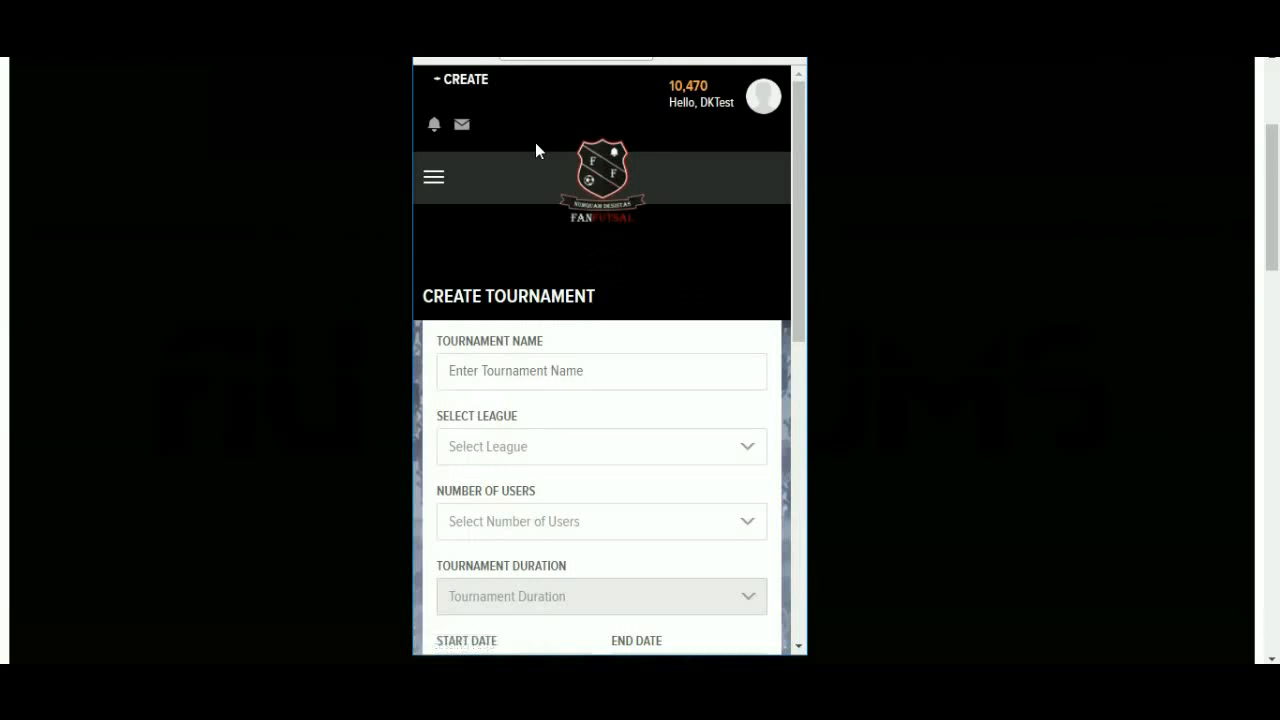